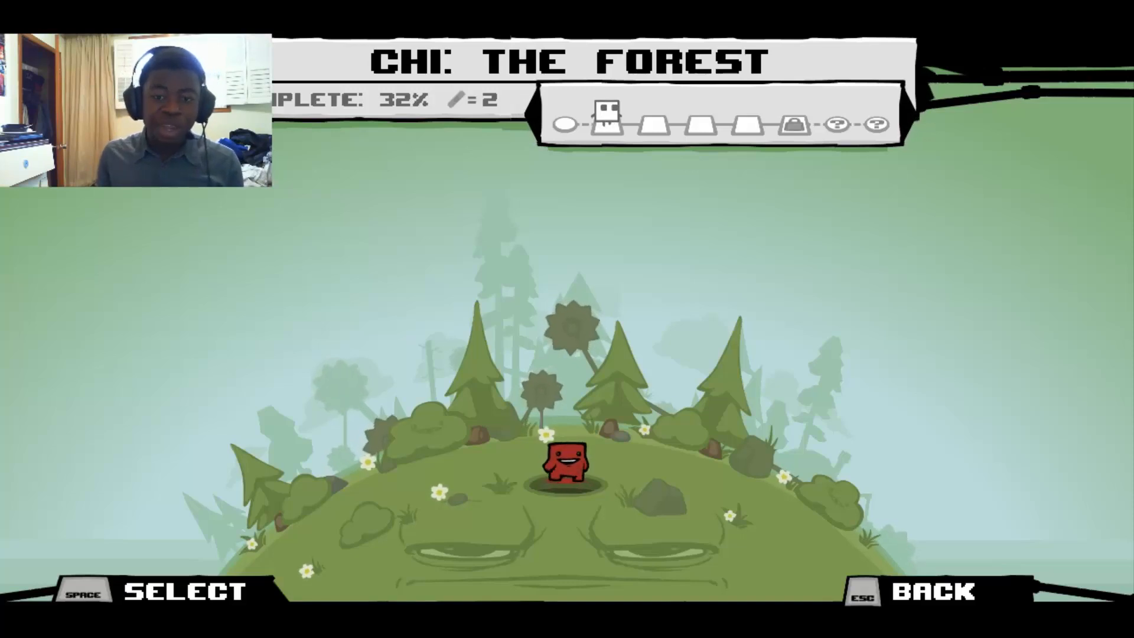
# Browse from The Forest chapter to The Hospital and back on the chapter select screen.
pyautogui.press('right')
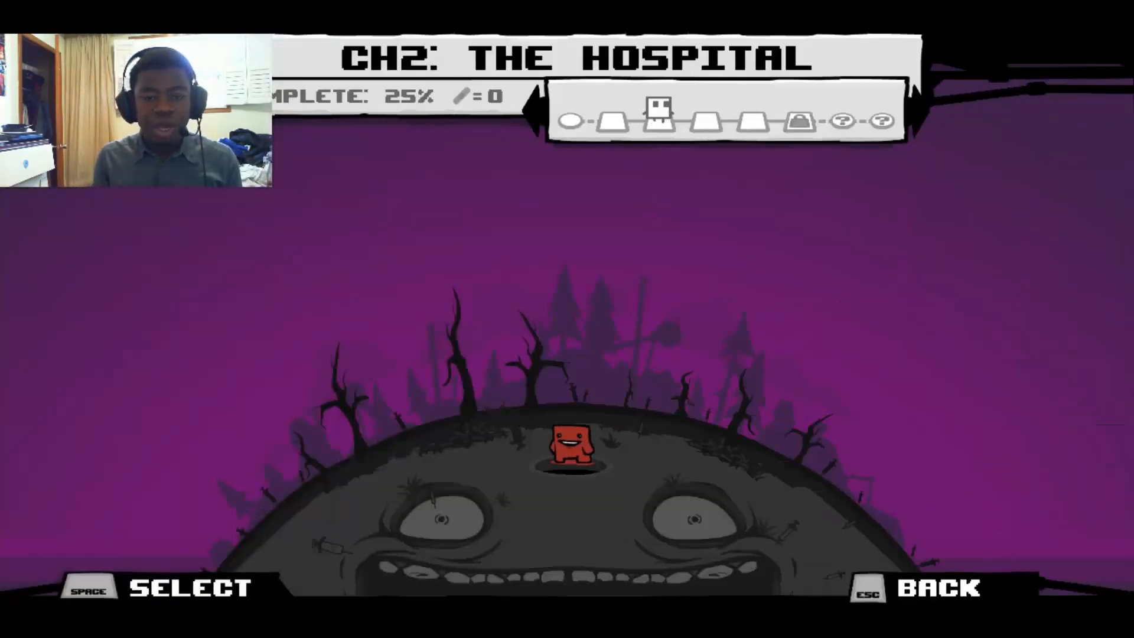
pyautogui.press('Left')
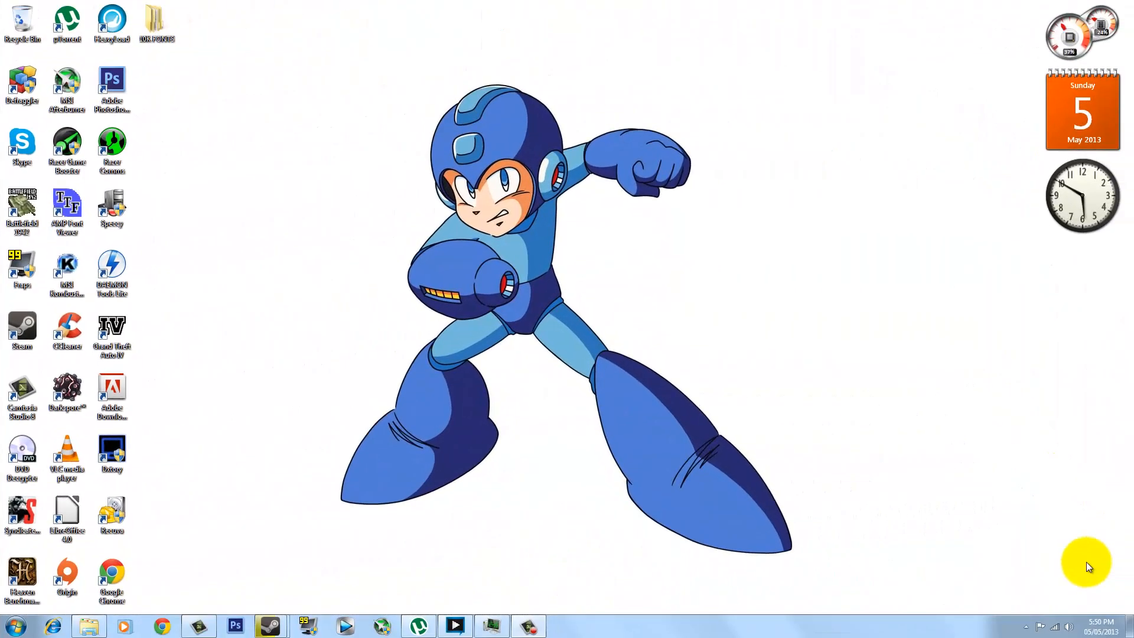
pyautogui.moveTo(868, 603)
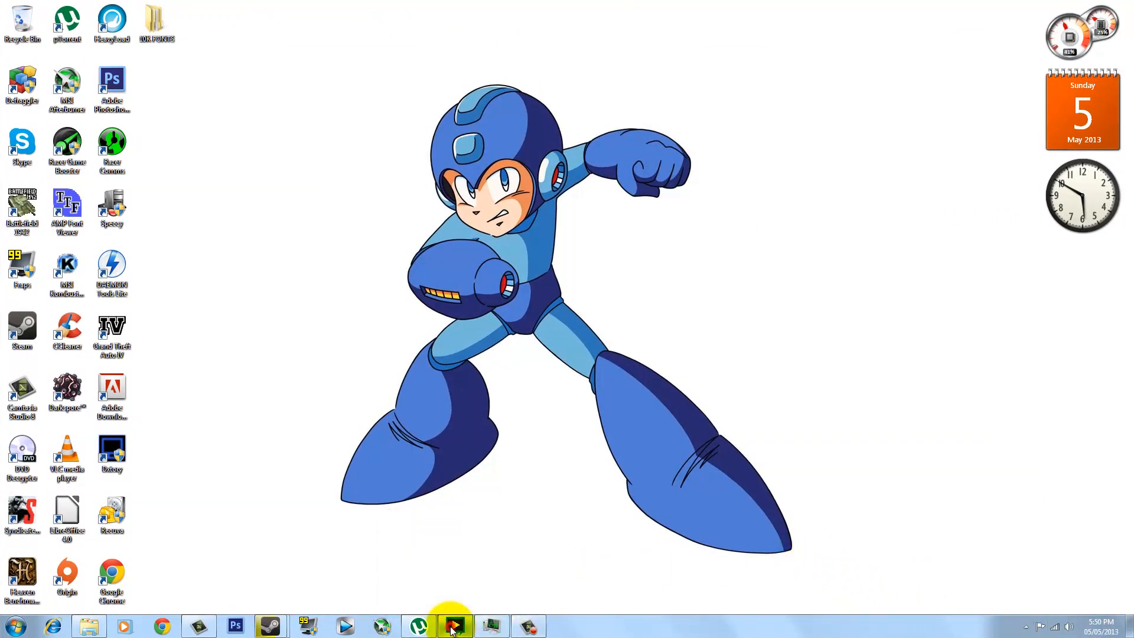
# Bring XSplit Broadcaster forward and switch to Scene 1 with its mic, LifeCam and game sources.
pyautogui.click(454, 626)
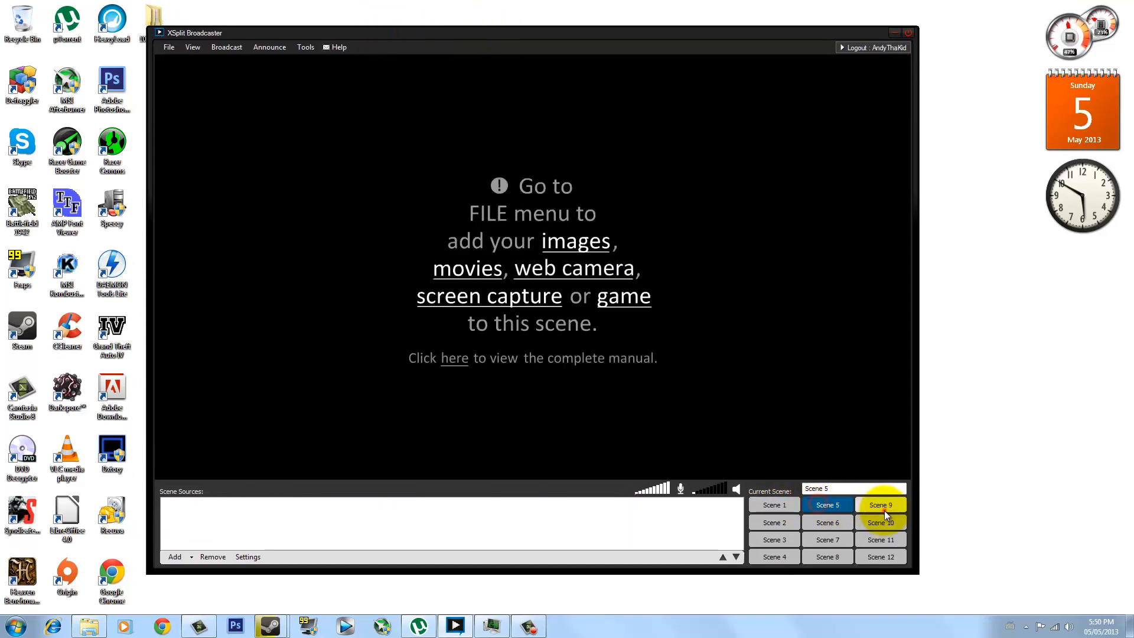
pyautogui.click(773, 504)
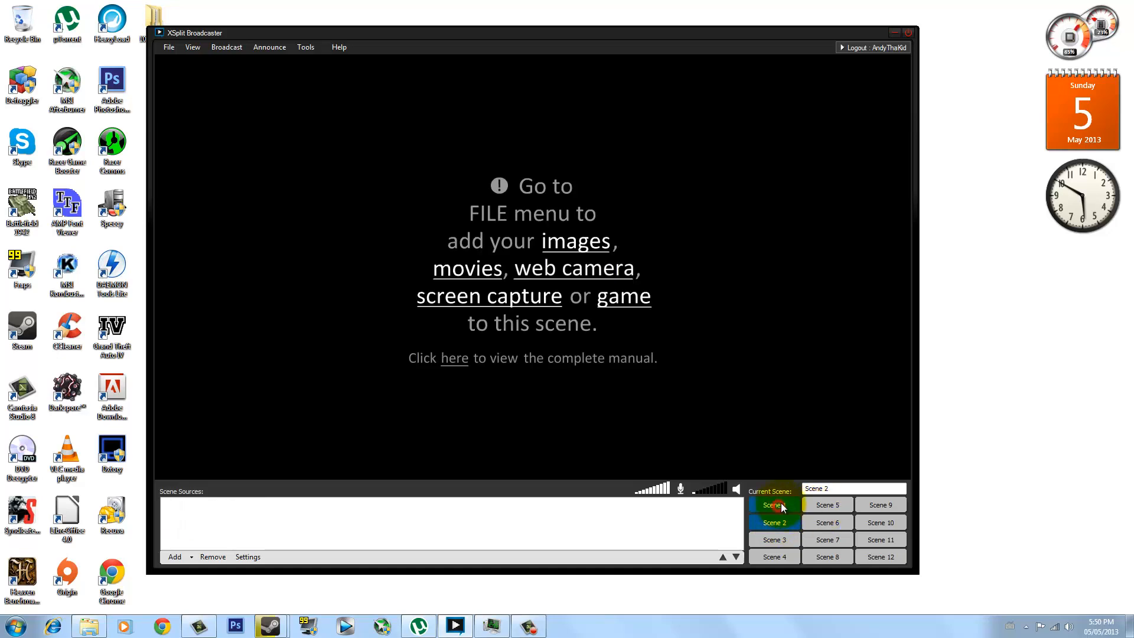
pyautogui.click(772, 504)
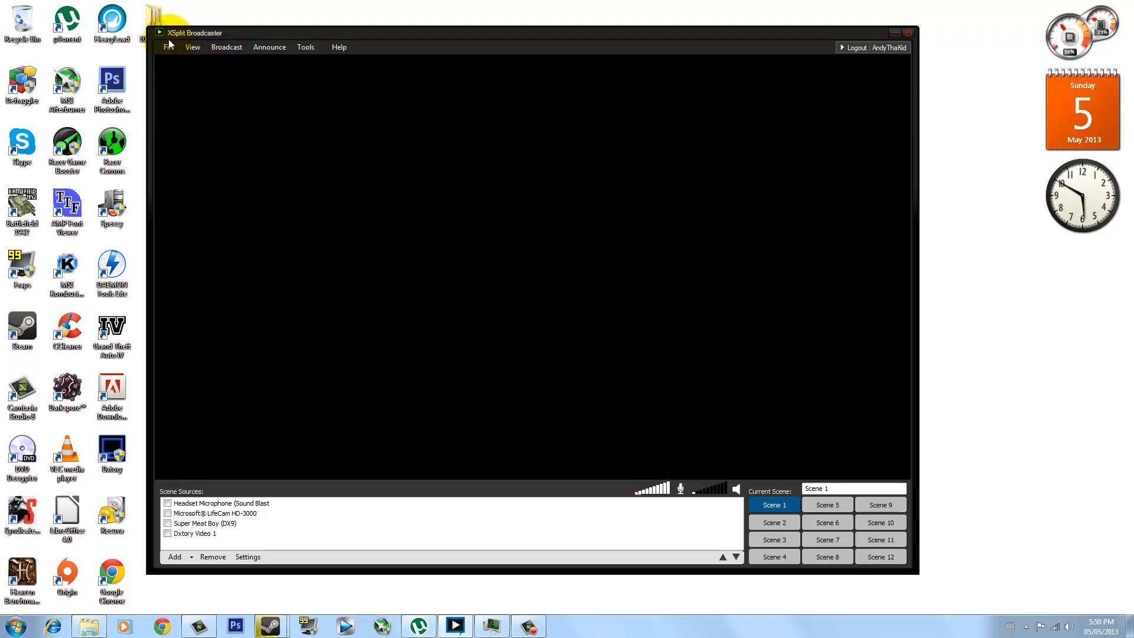
pyautogui.moveTo(253, 187)
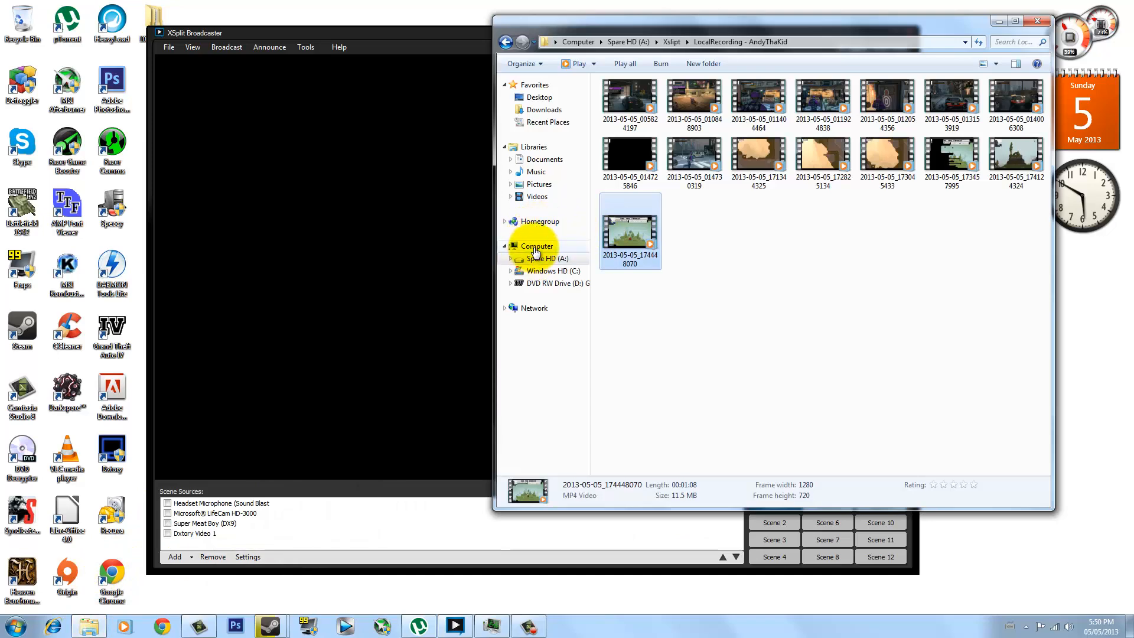
# Browse the RAZR CAPTURE folder on Spare HD (A:), then close Explorer to reveal XSplit.
pyautogui.click(536, 246)
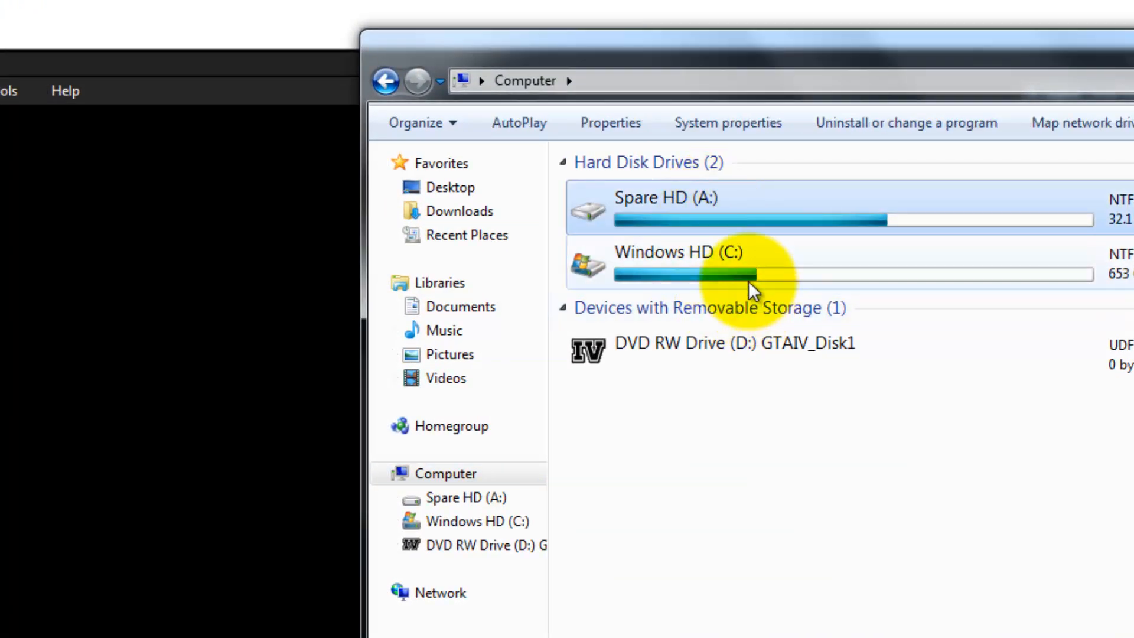
pyautogui.click(680, 273)
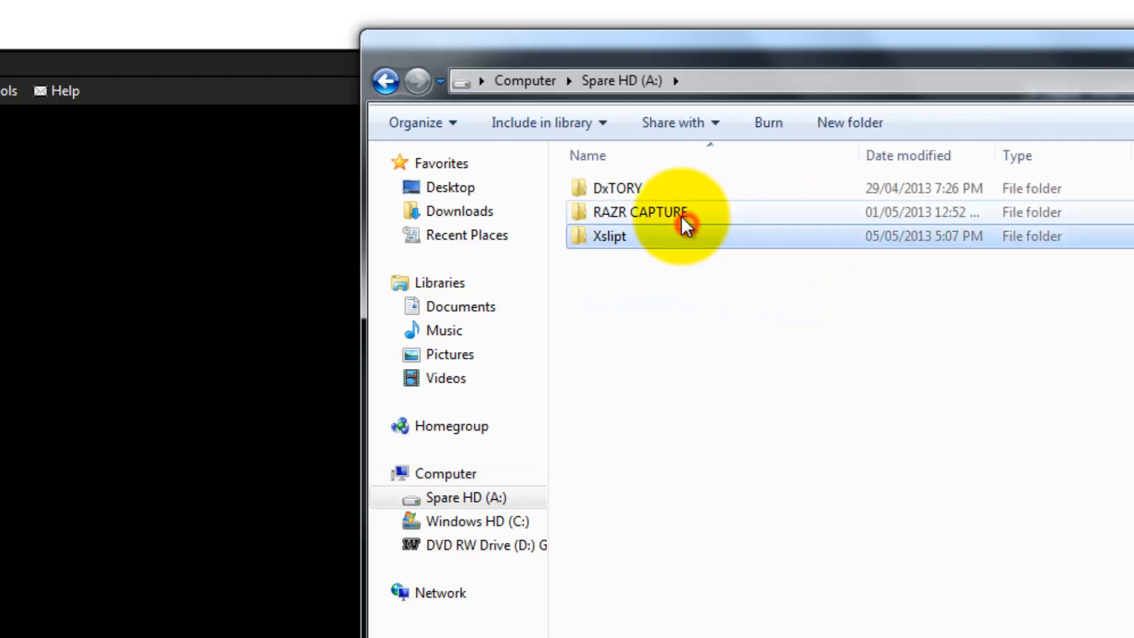
pyautogui.doubleClick(638, 211)
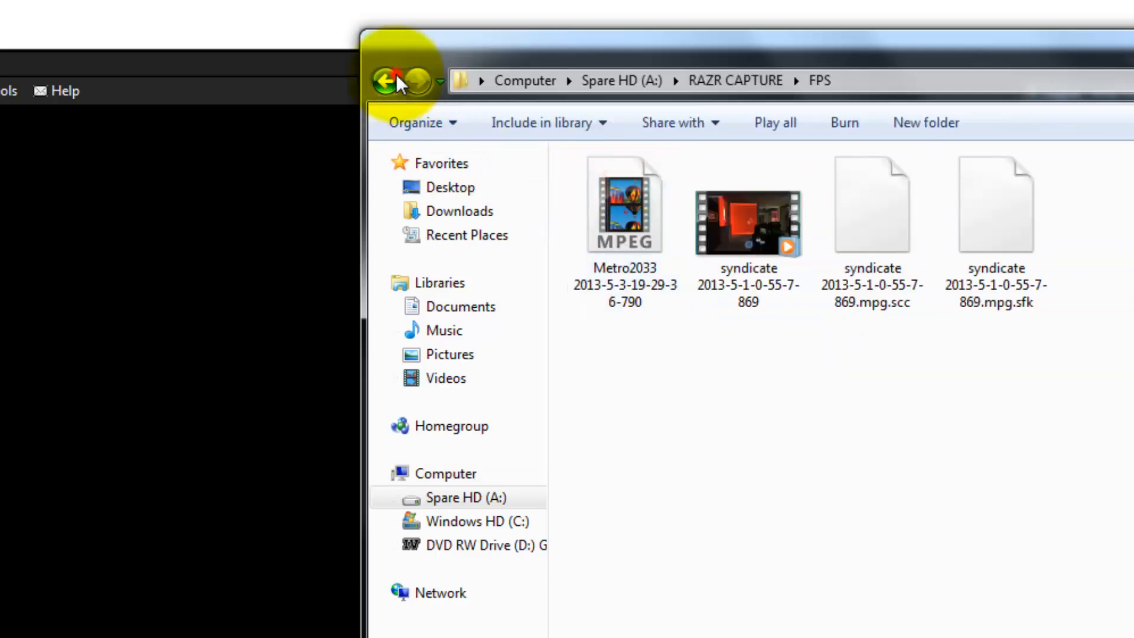
pyautogui.click(388, 81)
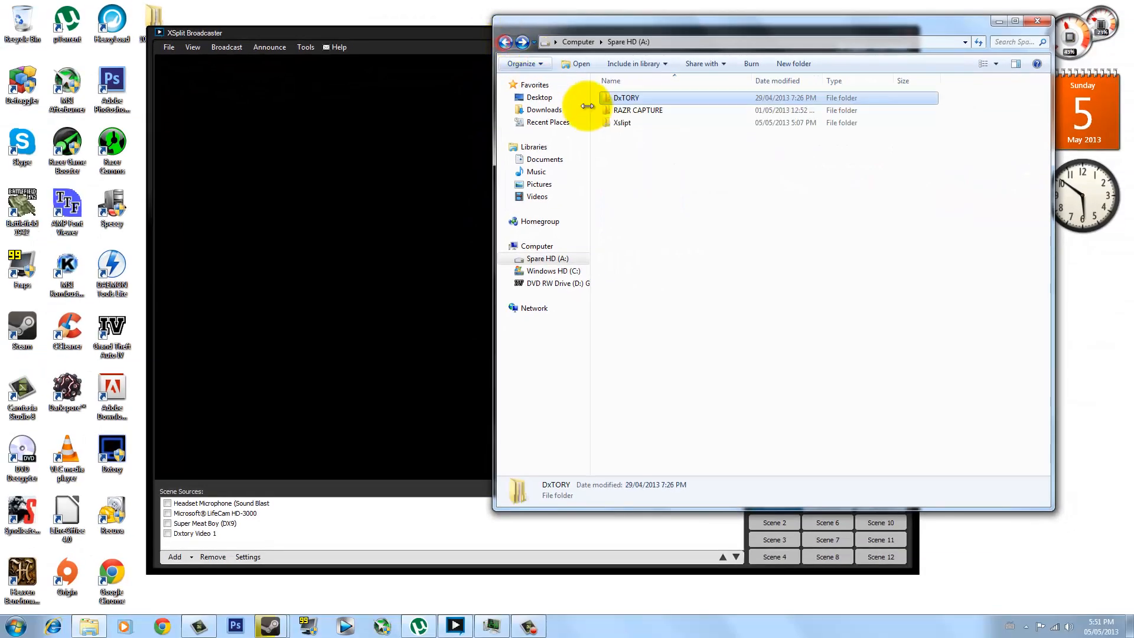
pyautogui.click(622, 122)
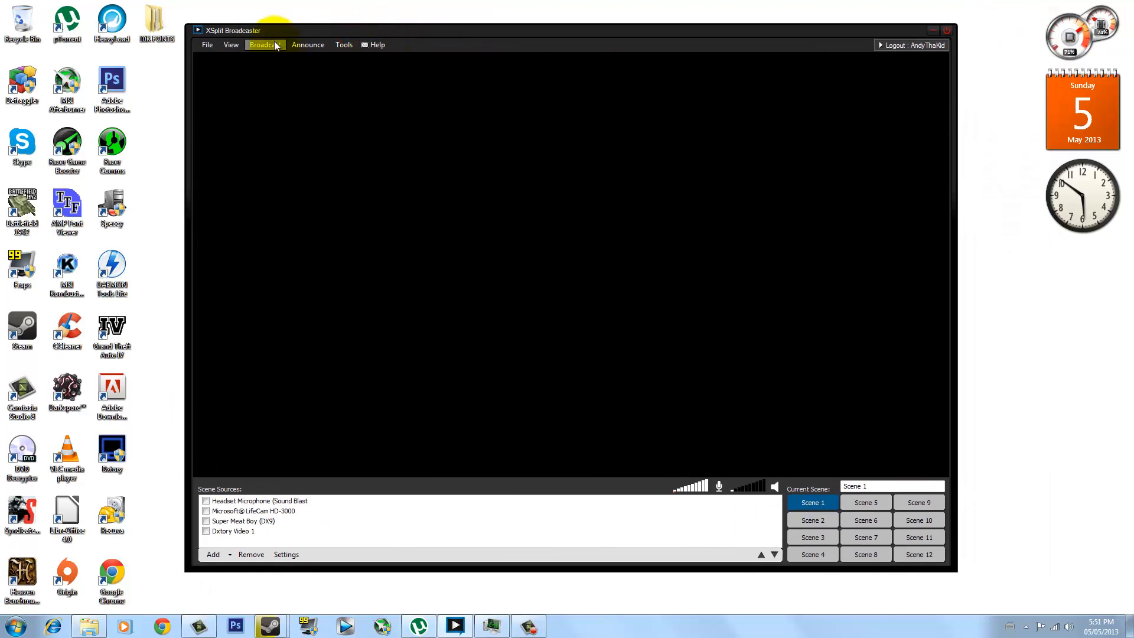
pyautogui.moveTo(292, 428)
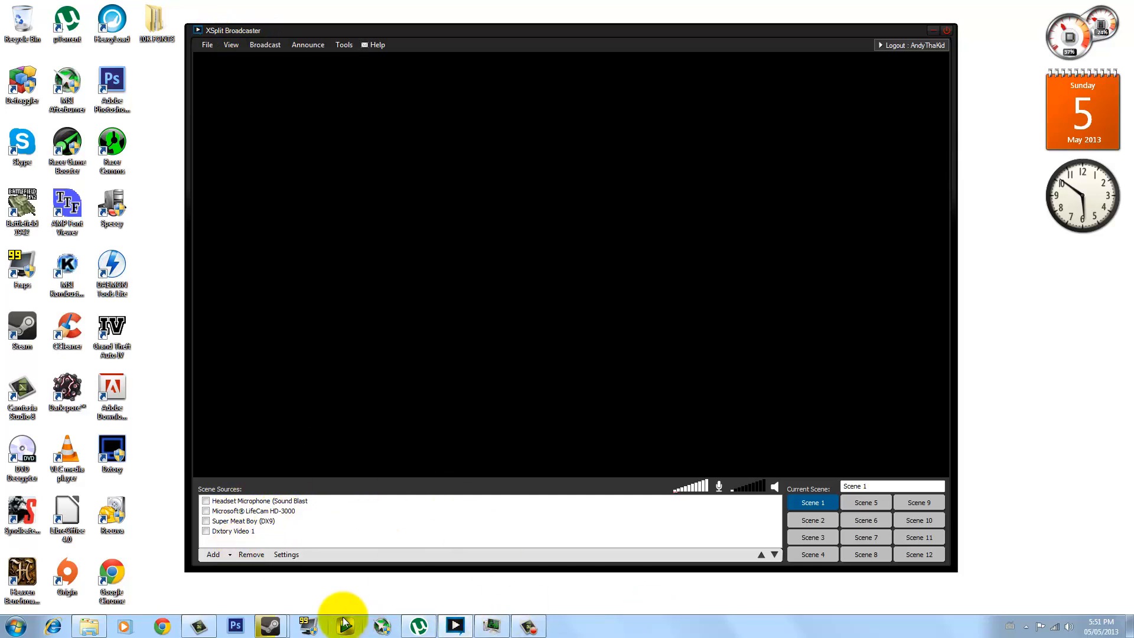
# Launch Super Meat Boy from the Steam library and advance it to the title screen.
pyautogui.click(269, 626)
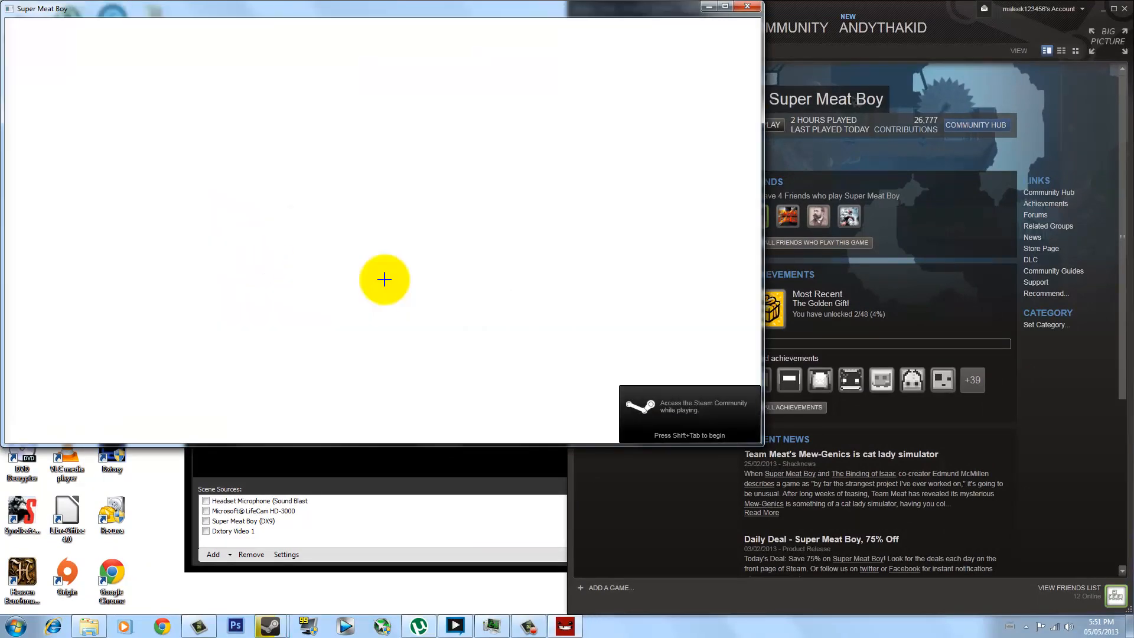
pyautogui.press('space')
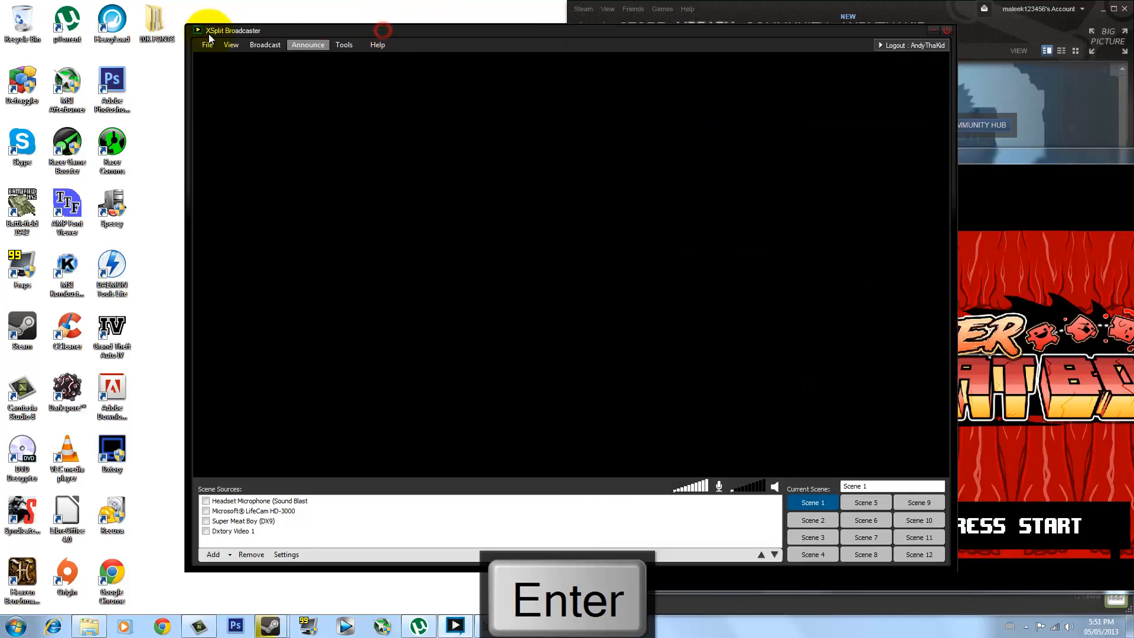
# Bring up XSplit's list of addable sources to add Super Meat Boy (DX9).
pyautogui.click(207, 44)
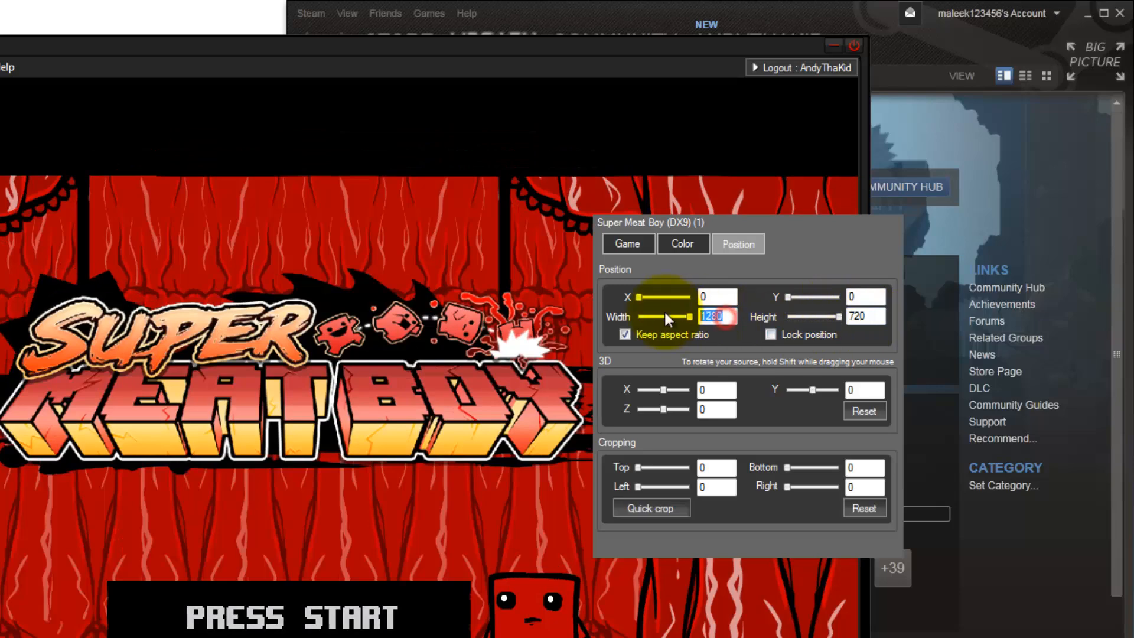
# Try width values 190 and 192 for the Super Meat Boy source.
pyautogui.write('190')
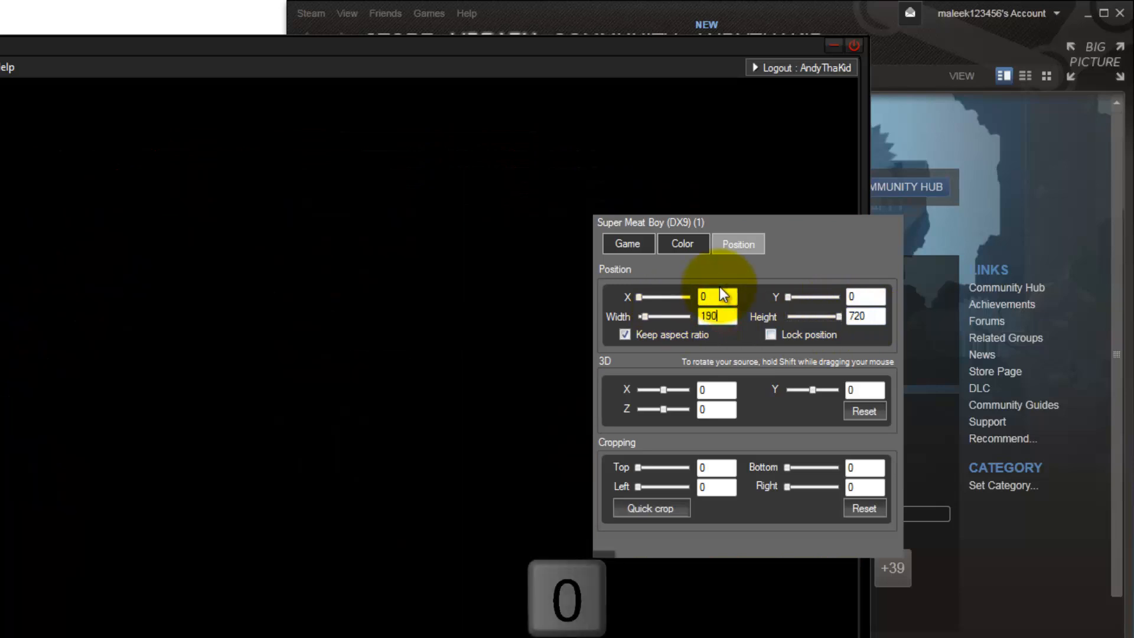
pyautogui.write('192')
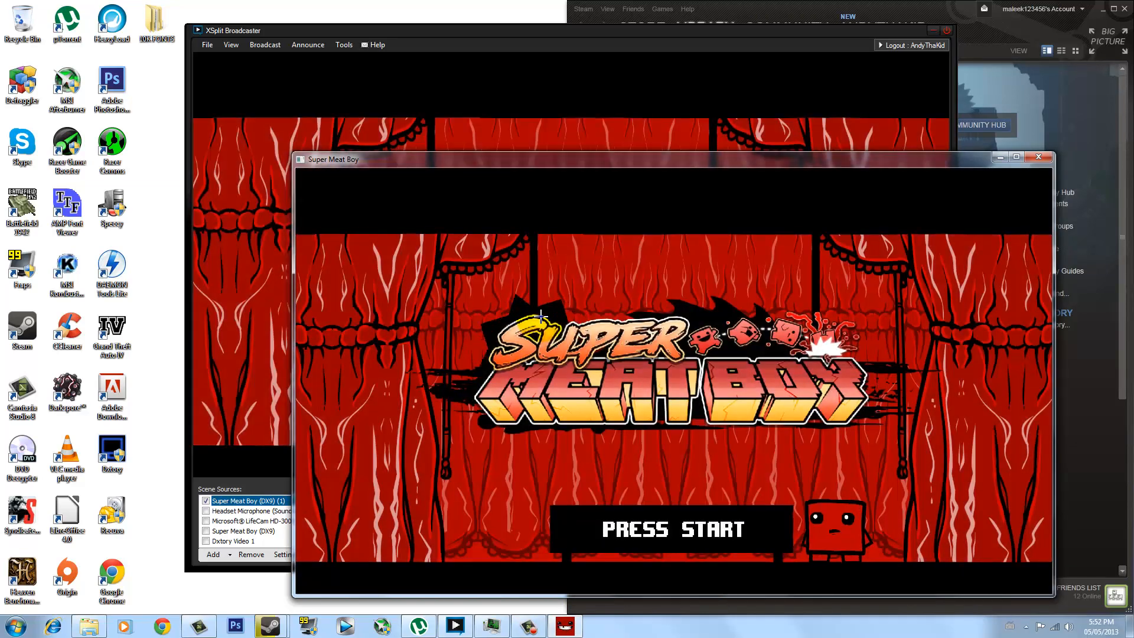
pyautogui.moveTo(984, 160)
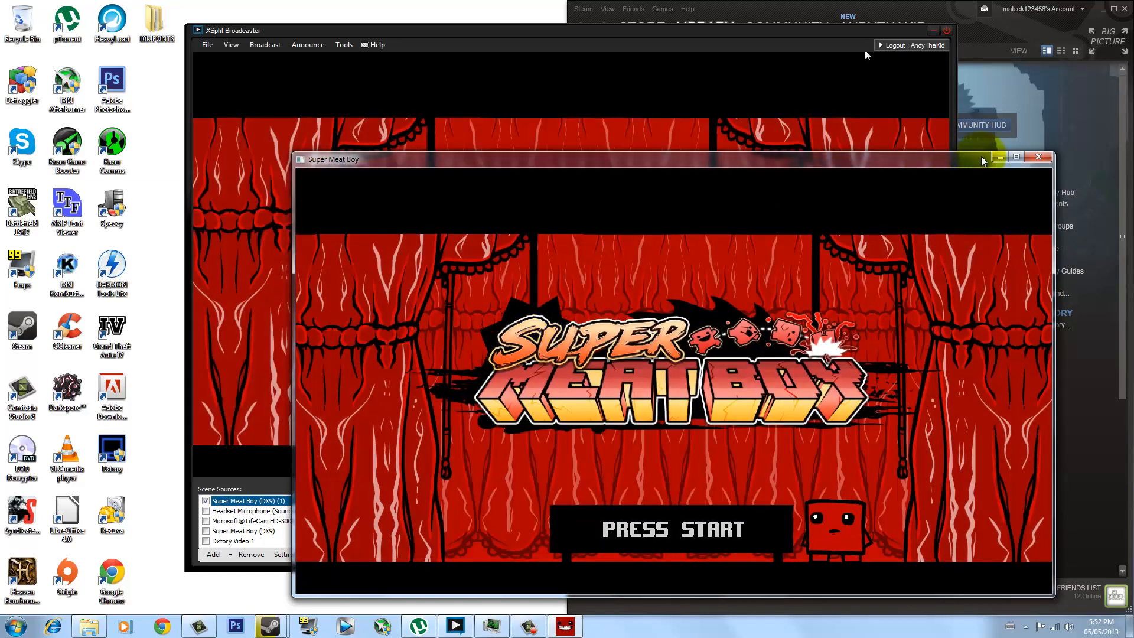
pyautogui.press('space')
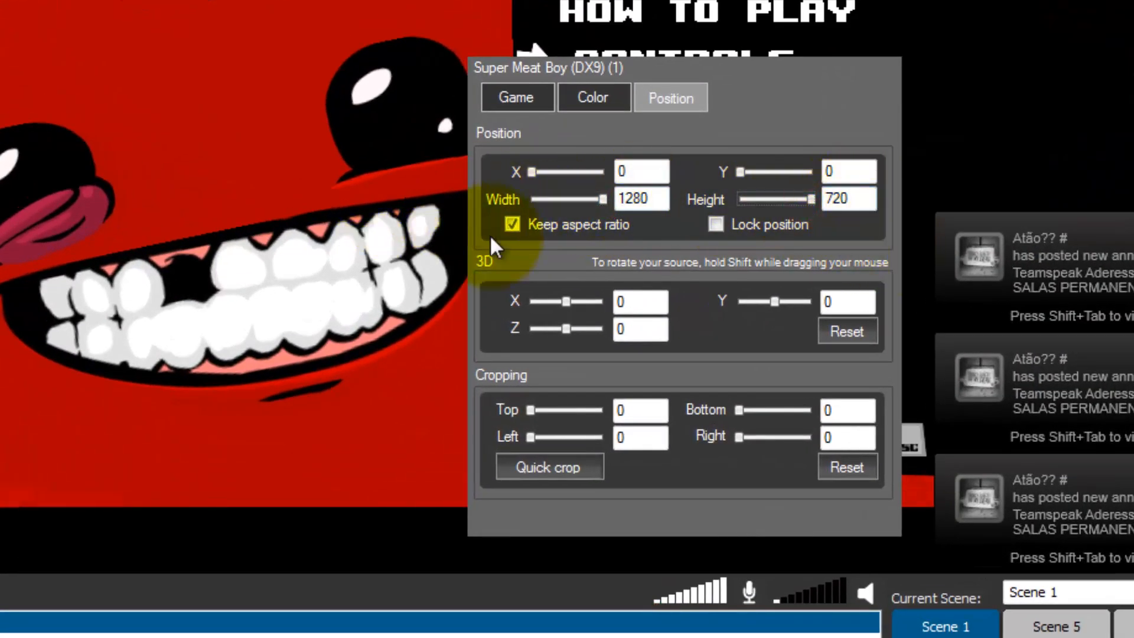
pyautogui.moveTo(591, 97)
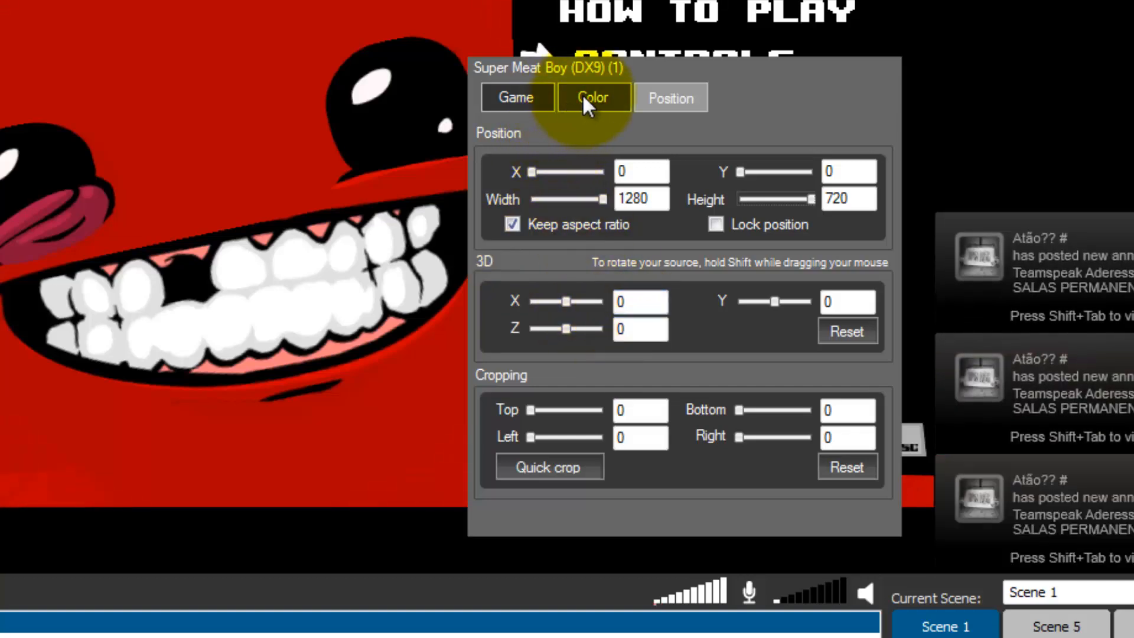
pyautogui.click(517, 97)
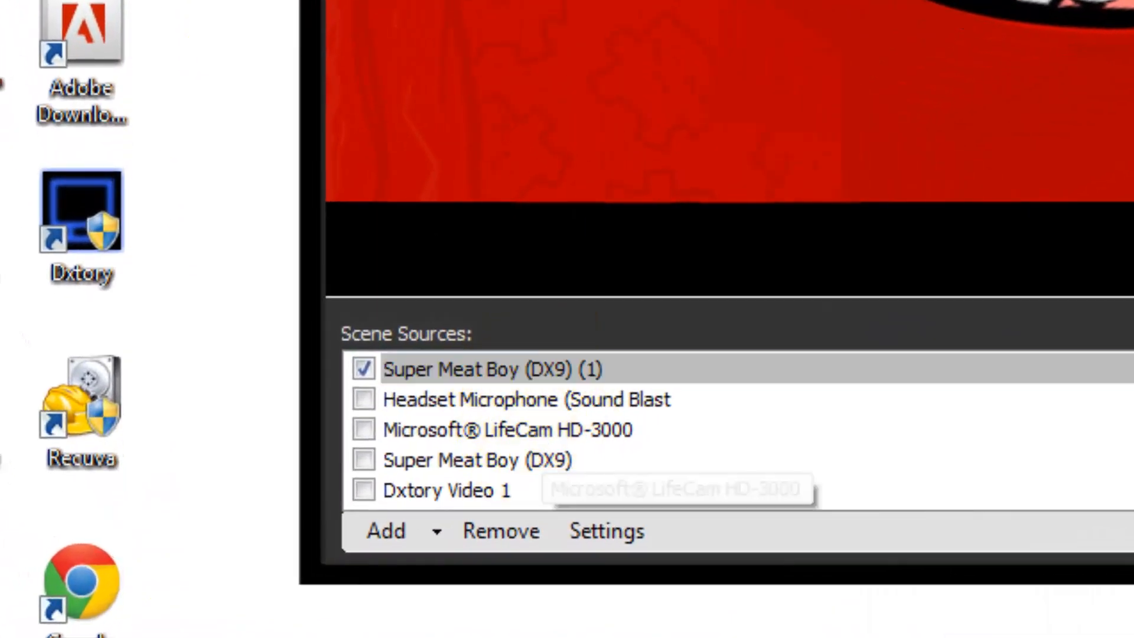
# Bring up the list of addable sources to add the LifeCam HD-3000 webcam.
pyautogui.click(470, 368)
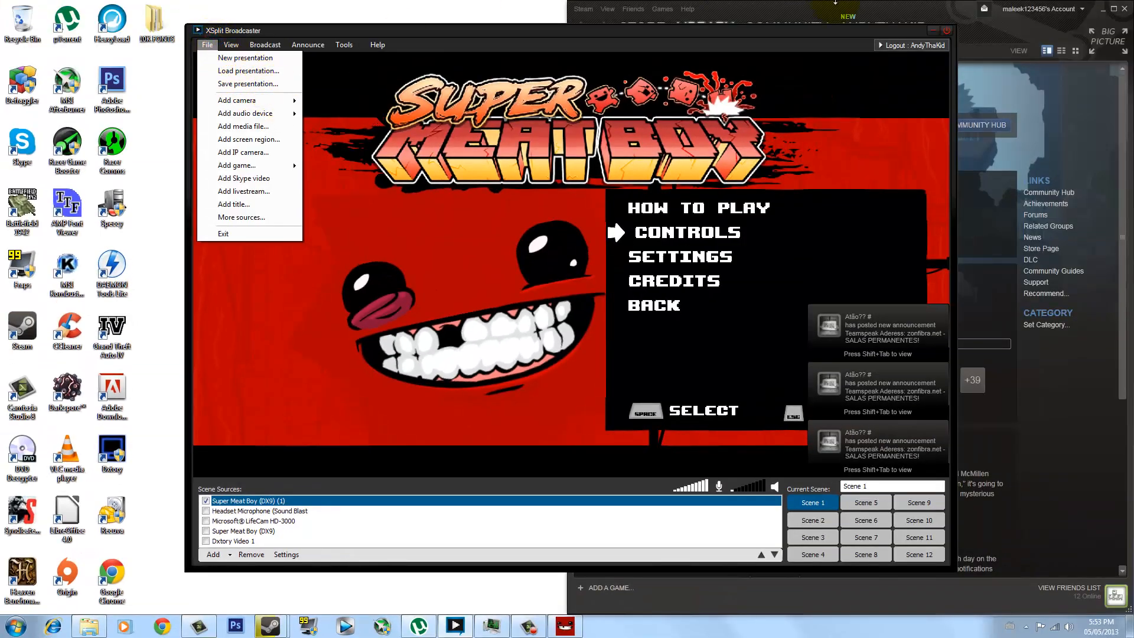
pyautogui.moveTo(896, 143)
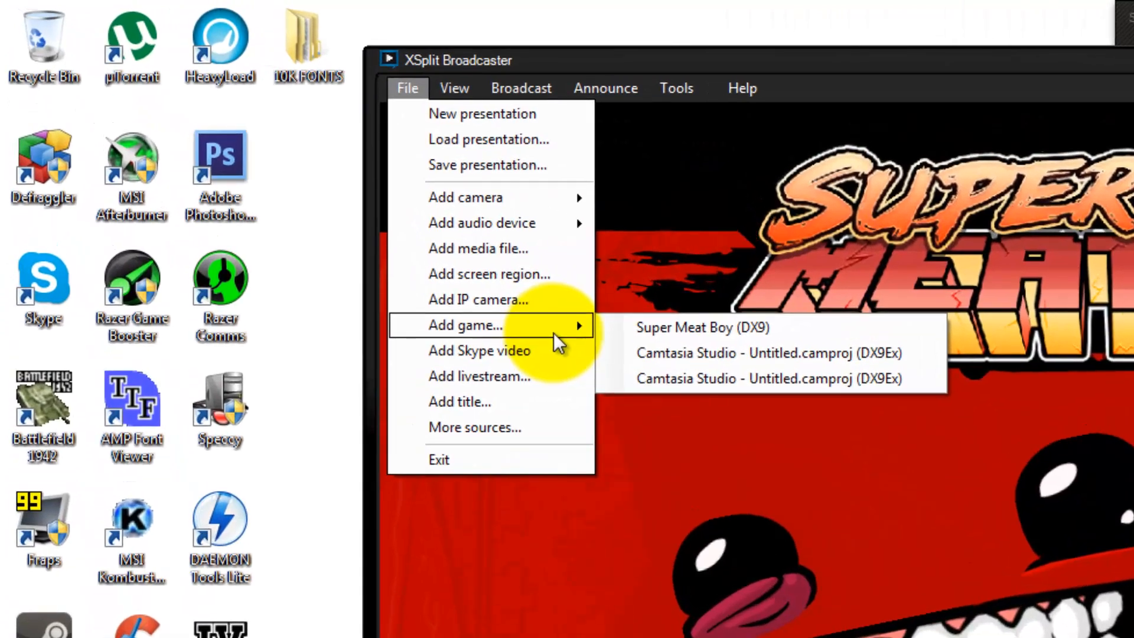
pyautogui.moveTo(528, 376)
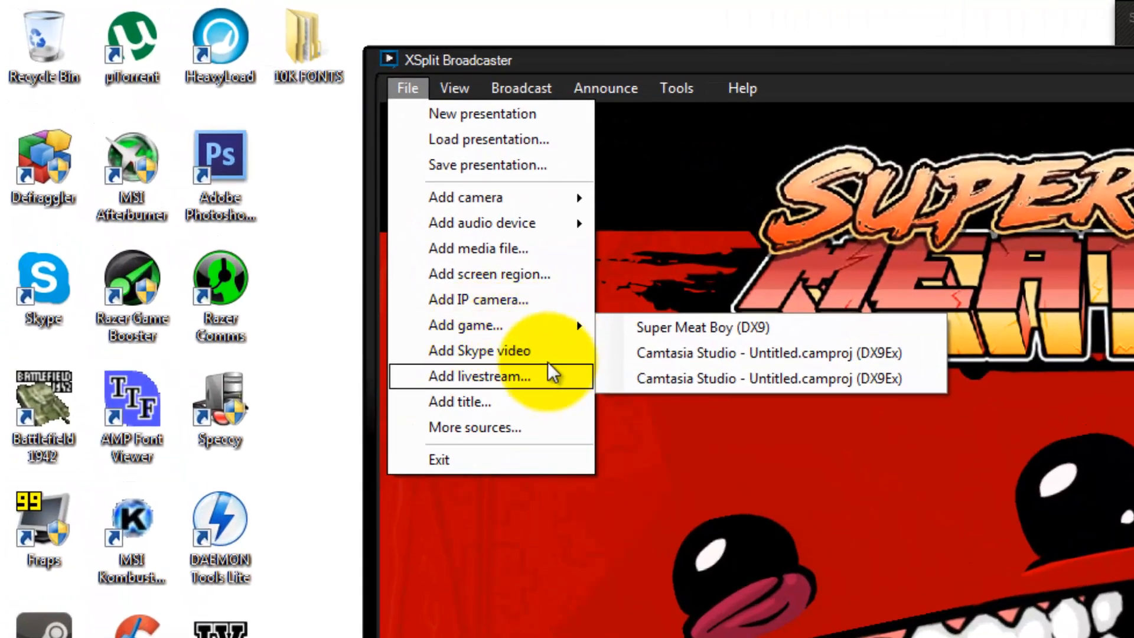
pyautogui.moveTo(466, 197)
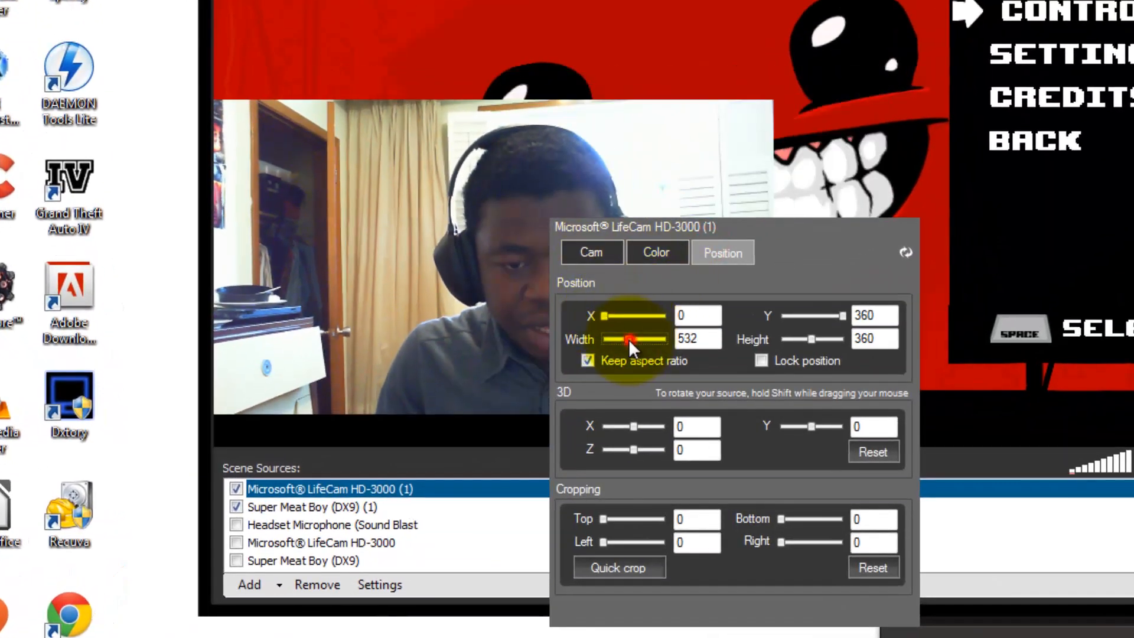
# Shrink the LifeCam feed to a small overlay via the Width slider, keeping aspect ratio.
pyautogui.moveTo(627, 339); pyautogui.dragTo(663, 339)
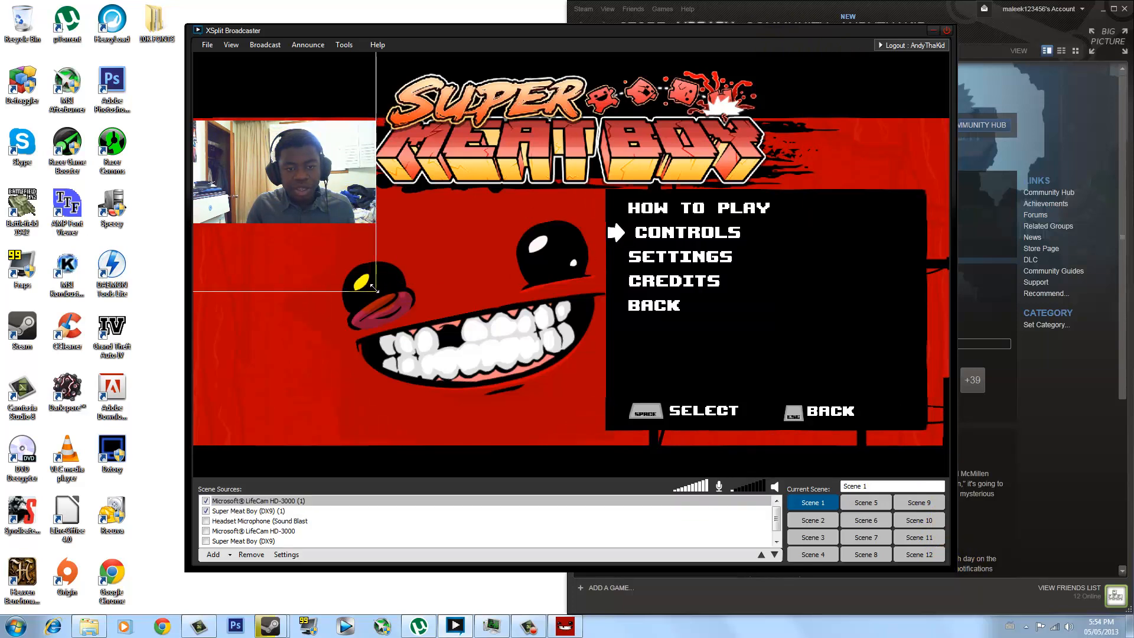
# Move the webcam overlay flush into the preview's top-left corner.
pyautogui.moveTo(374, 287); pyautogui.dragTo(354, 221)
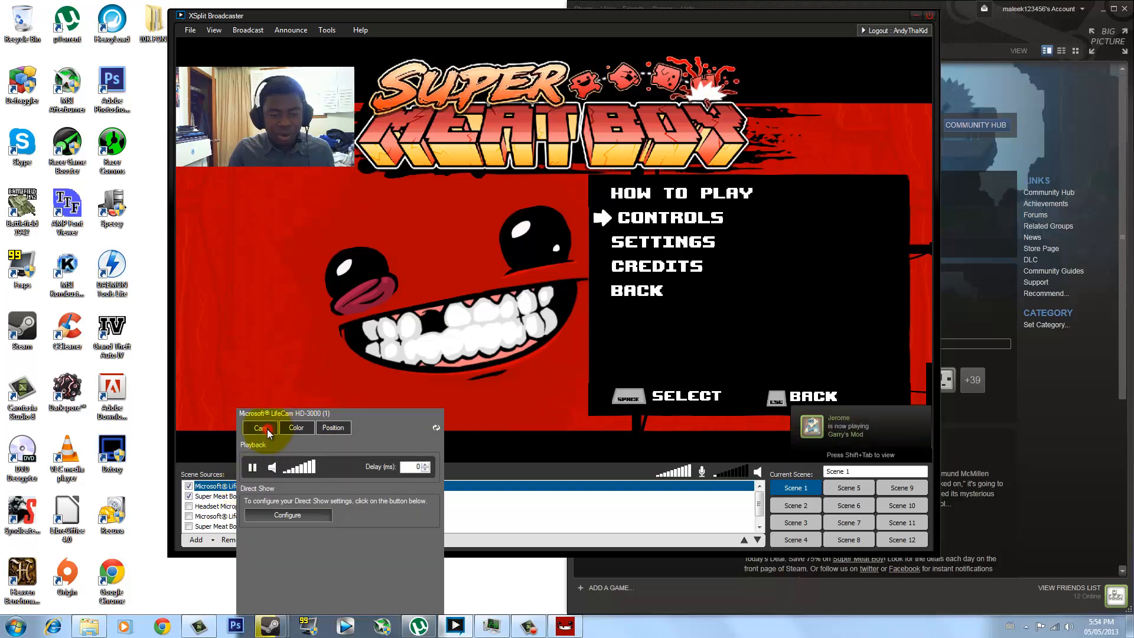
pyautogui.click(278, 467)
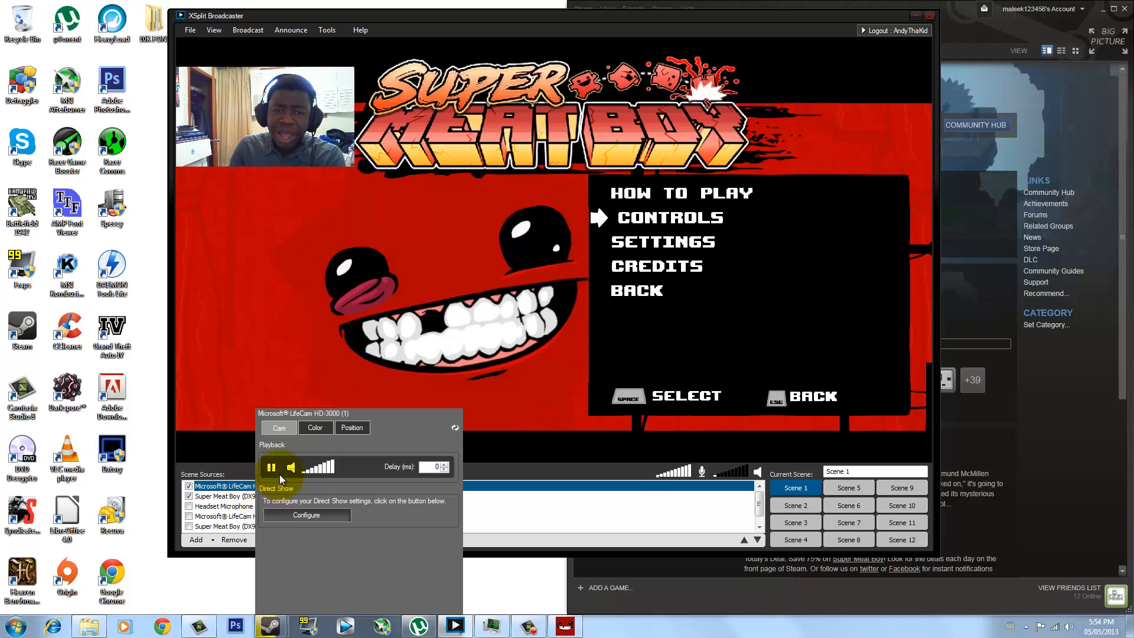
pyautogui.click(270, 466)
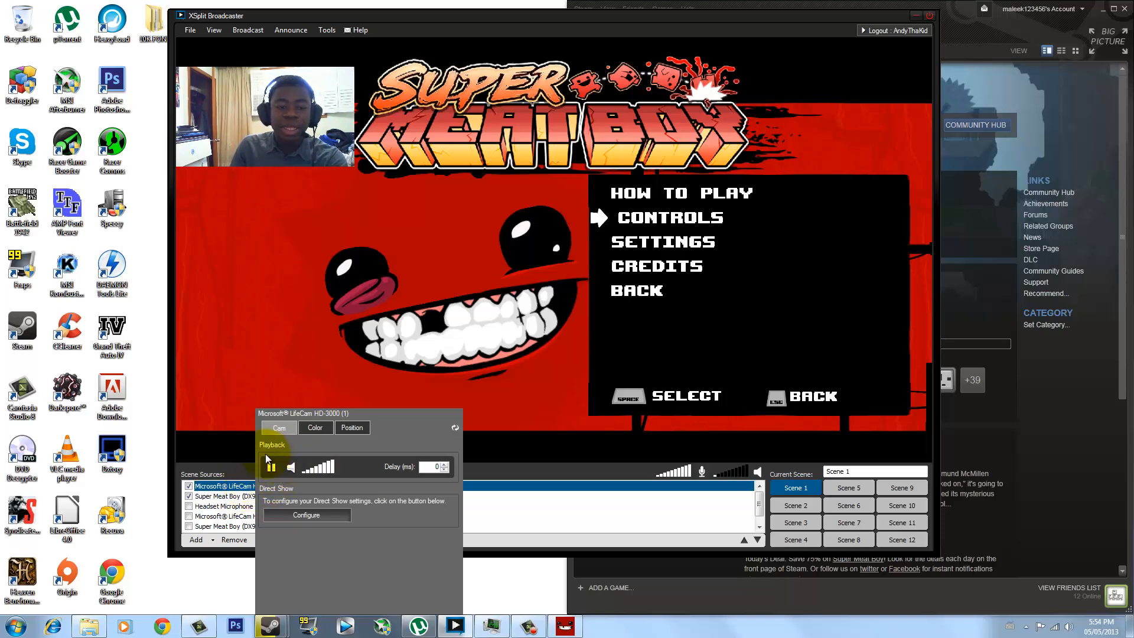
pyautogui.click(224, 506)
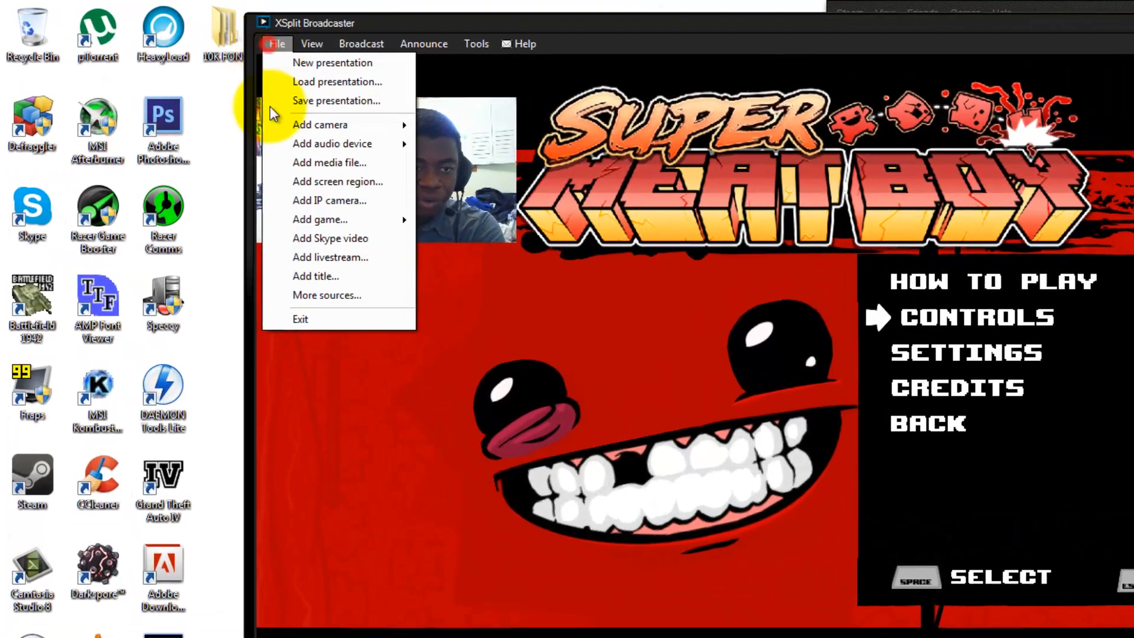
pyautogui.moveTo(423, 183)
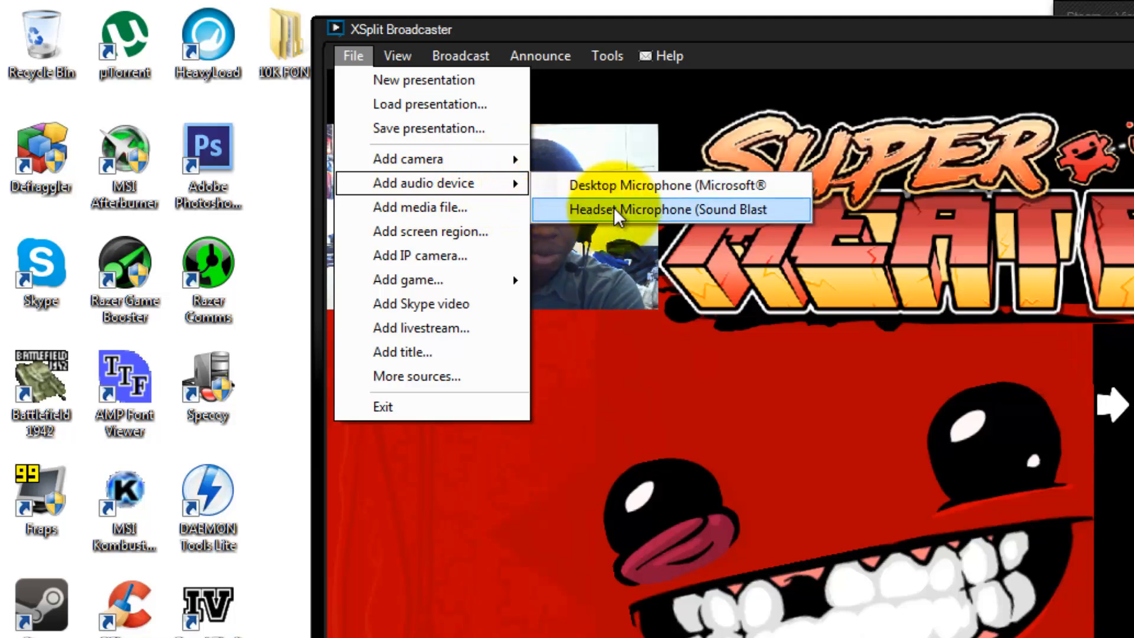
pyautogui.moveTo(729, 224)
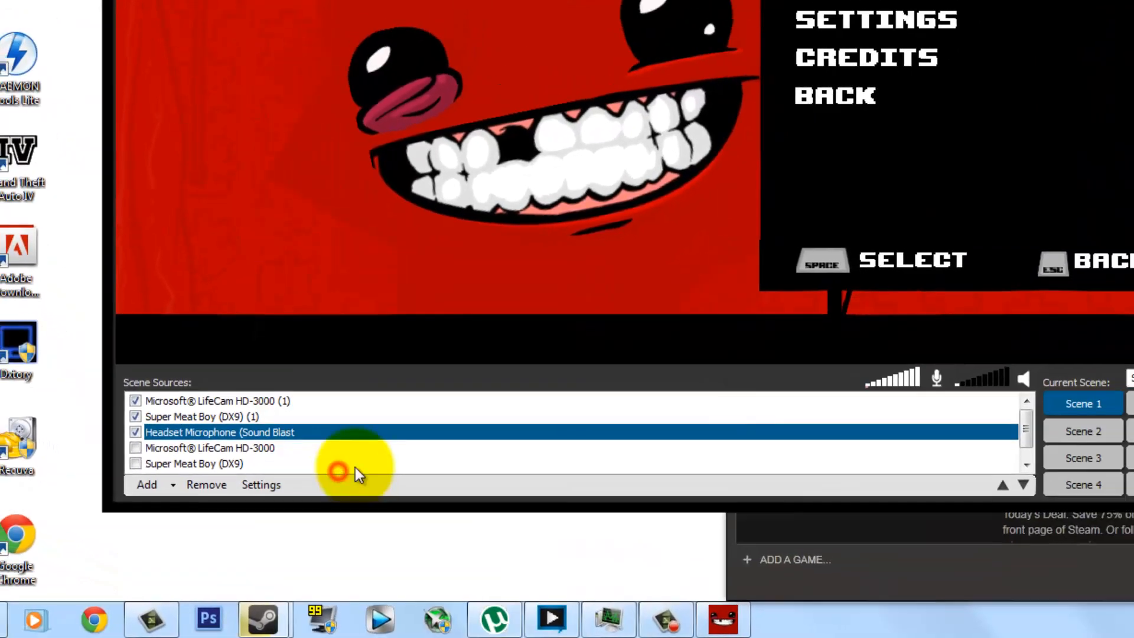
# Review the headset microphone's mixer properties and confirm them with OK.
pyautogui.click(260, 484)
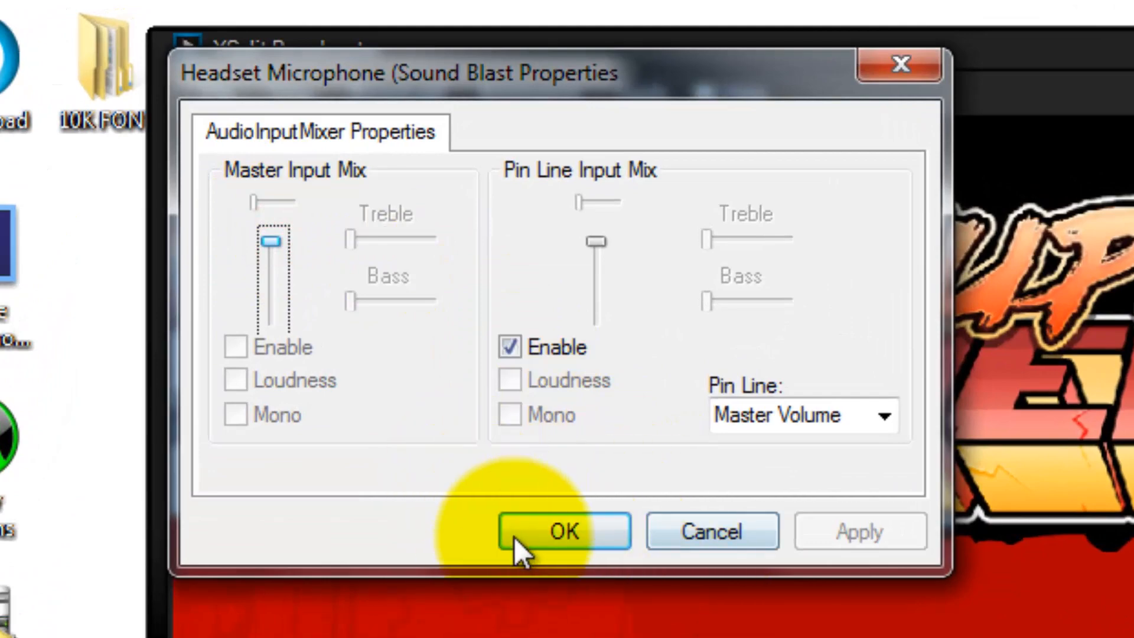
pyautogui.click(563, 532)
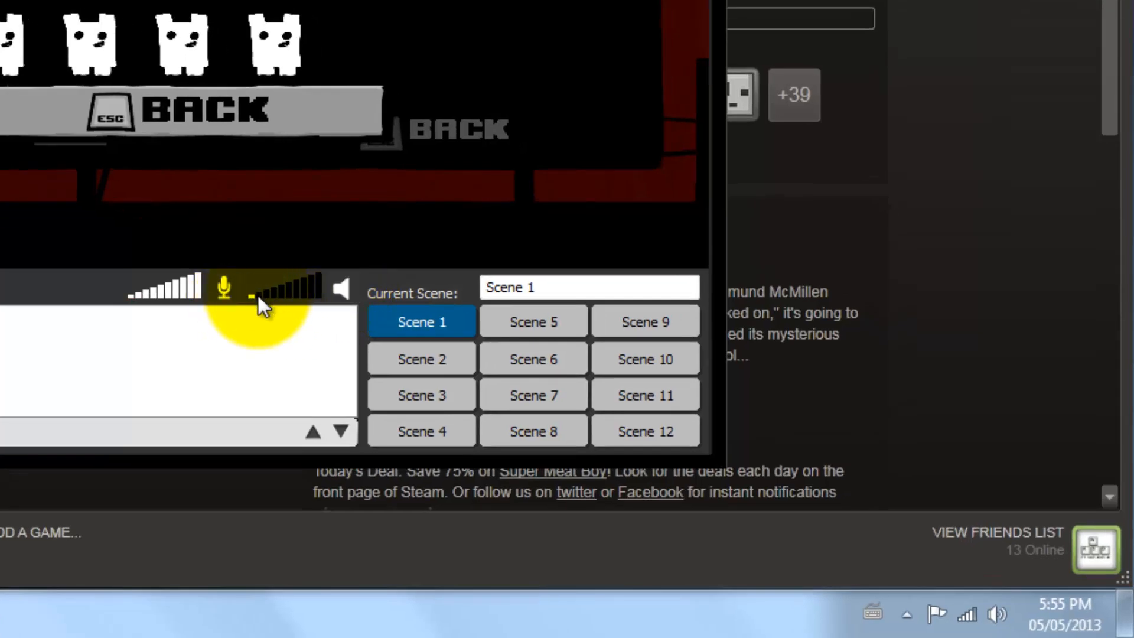
pyautogui.click(258, 300)
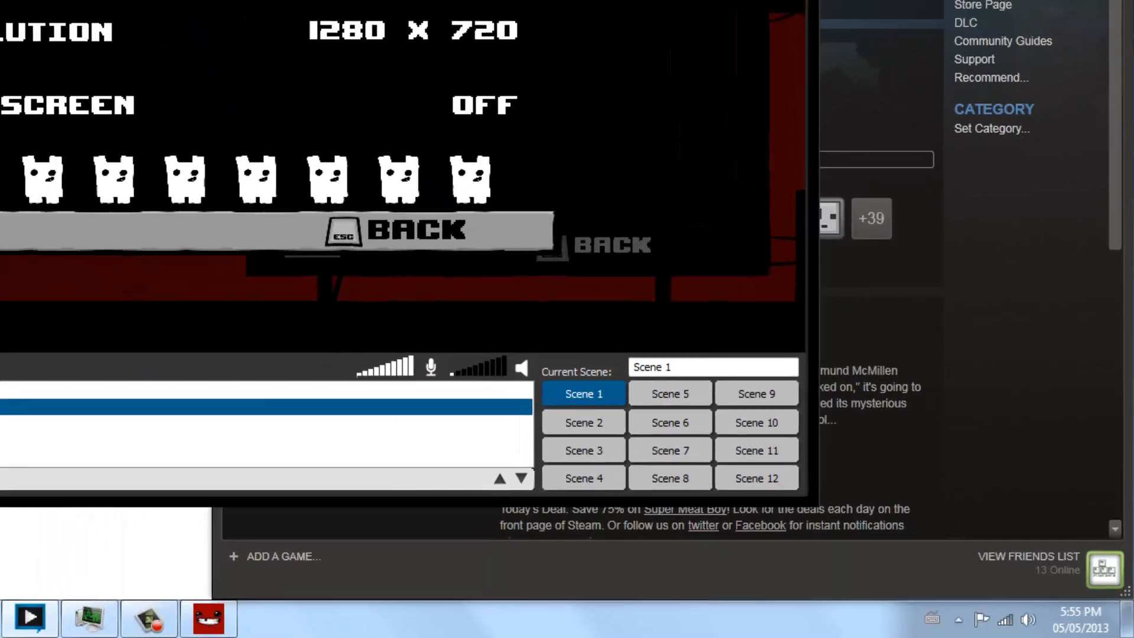
# Bring up the Local recording settings from the Broadcast menu.
pyautogui.click(520, 63)
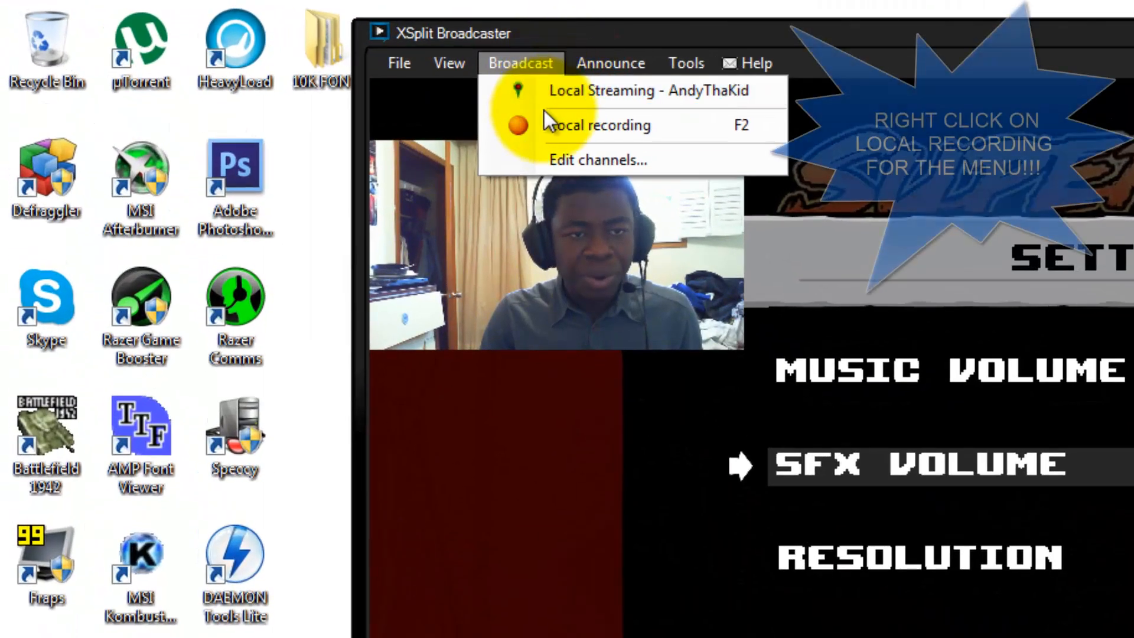
pyautogui.click(609, 124)
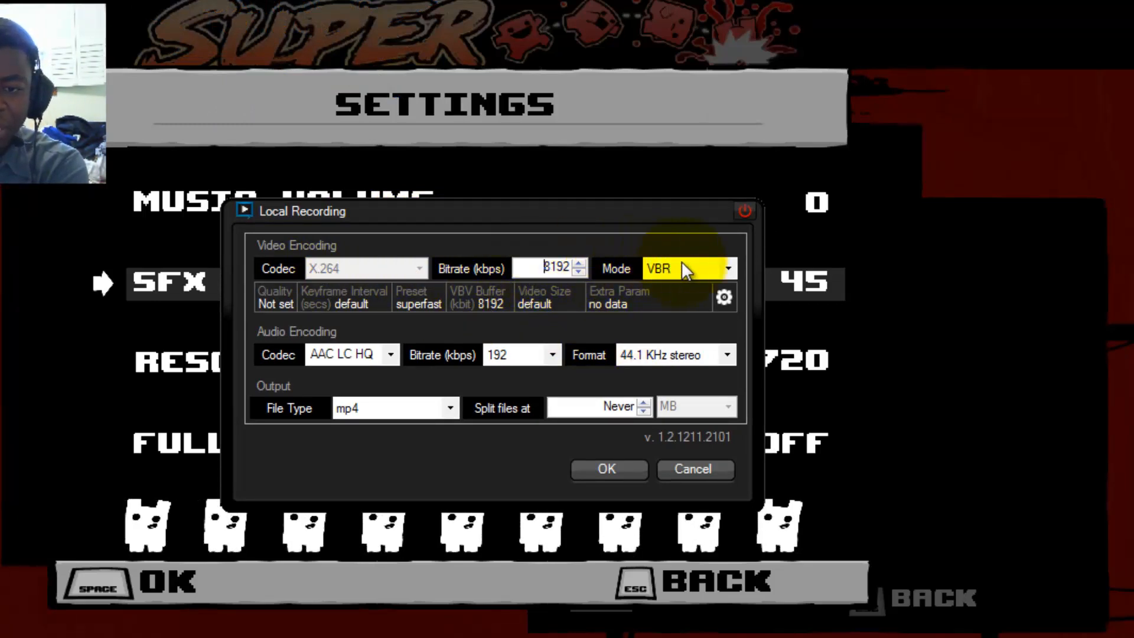
# Switch the local recording video mode from VBR to CBR at 8192 kbps.
pyautogui.click(726, 269)
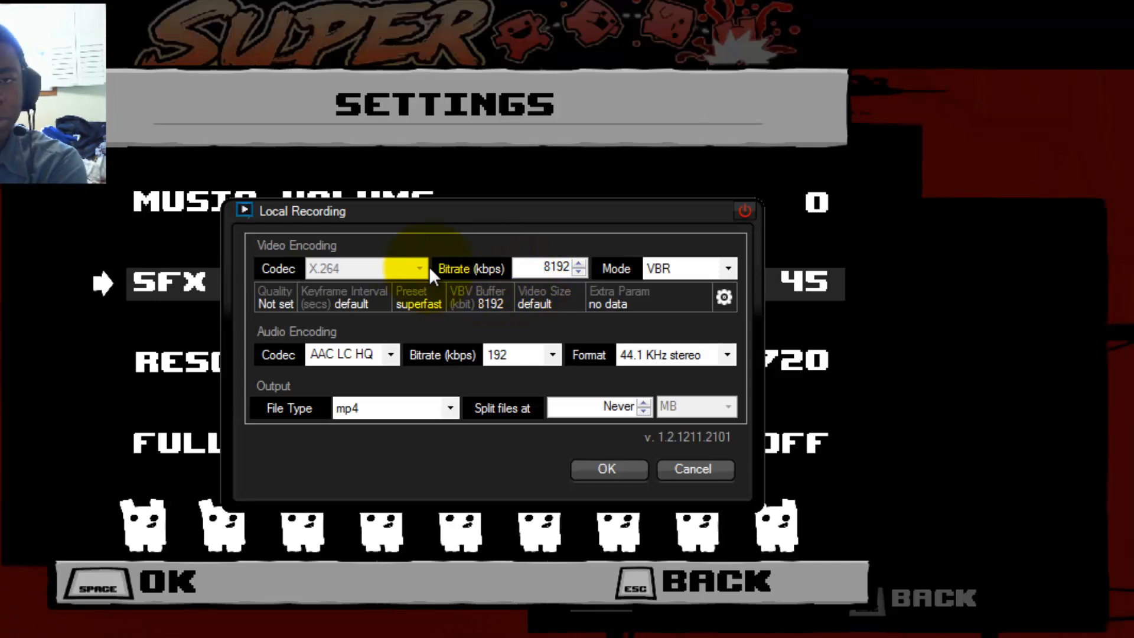
pyautogui.click(551, 268)
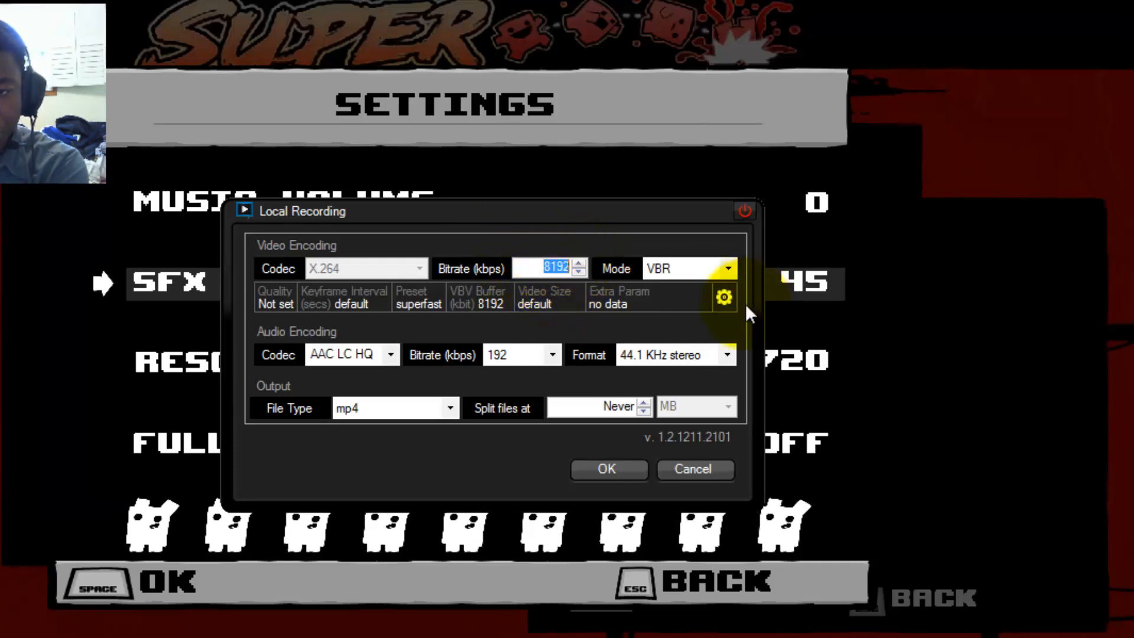
pyautogui.click(551, 268)
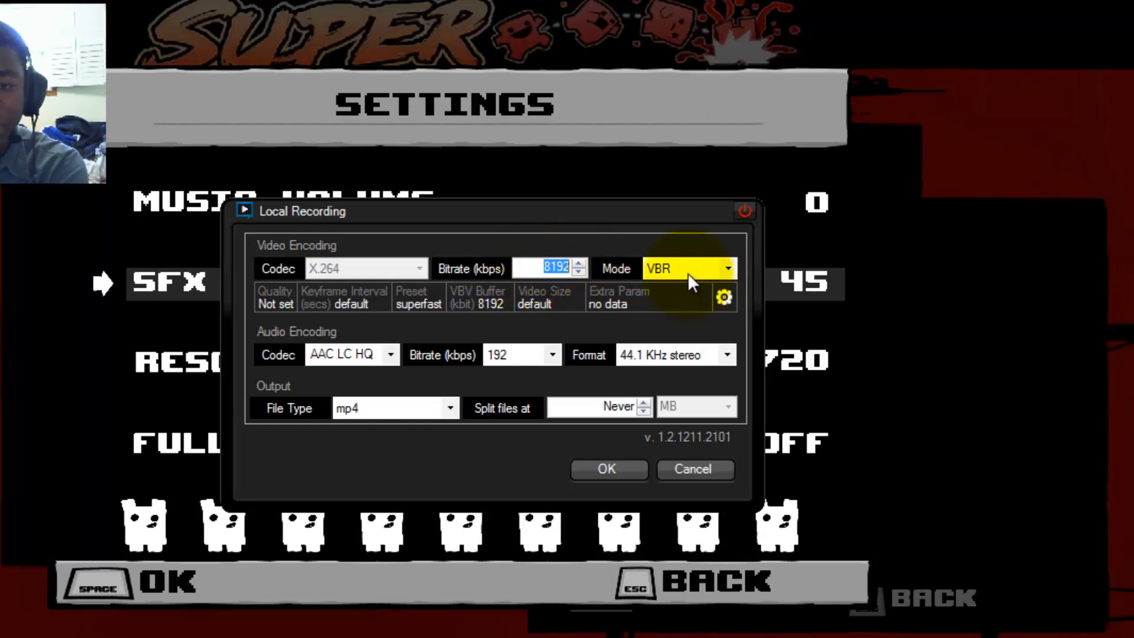
pyautogui.click(549, 268)
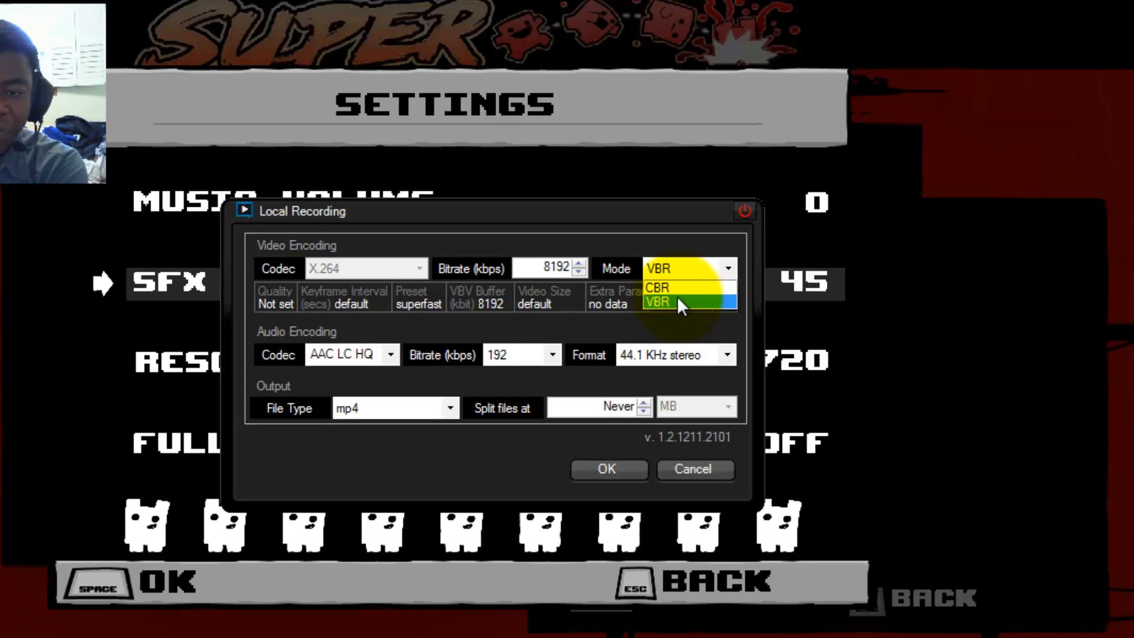
pyautogui.click(657, 288)
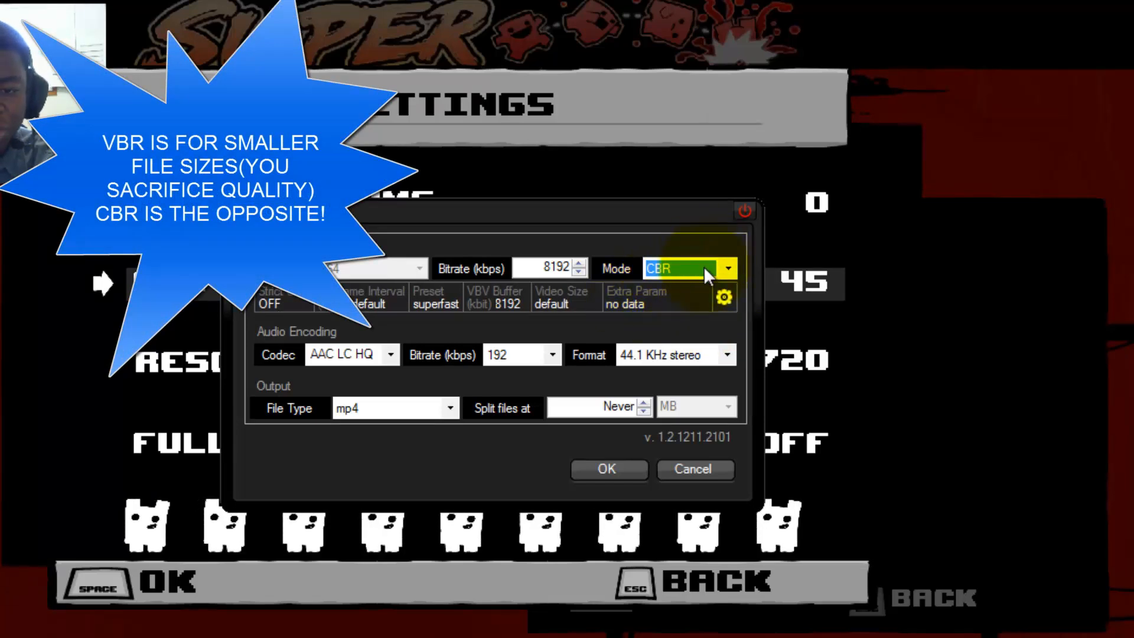
pyautogui.click(724, 298)
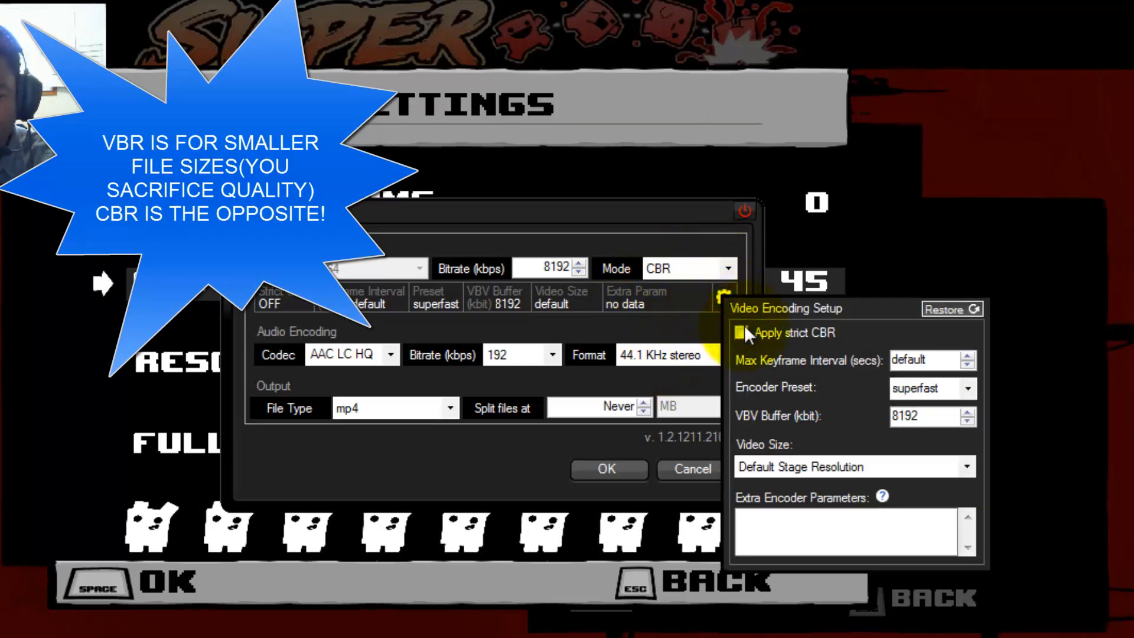
# Review the encoder presets in Video Encoding Setup and keep superfast selected.
pyautogui.click(740, 332)
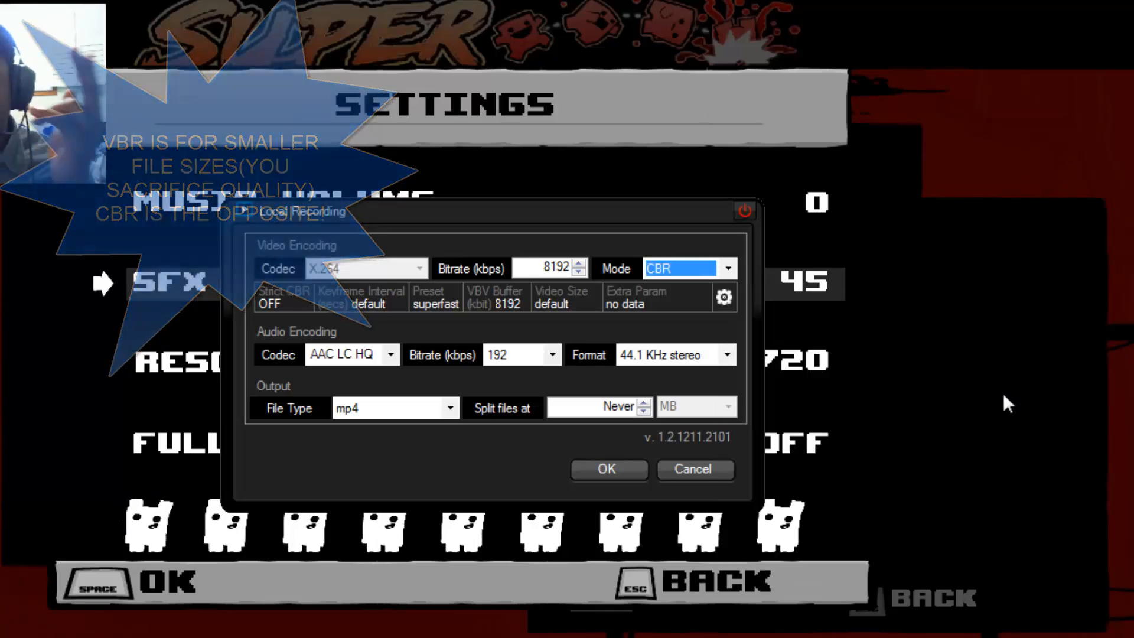
pyautogui.click(723, 297)
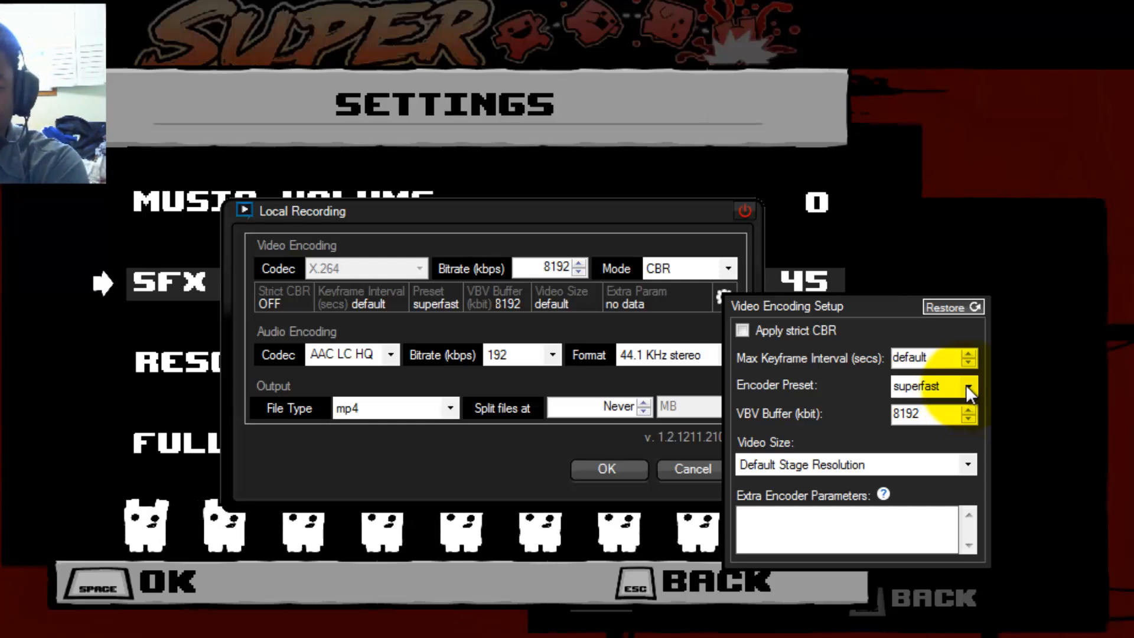
pyautogui.click(968, 385)
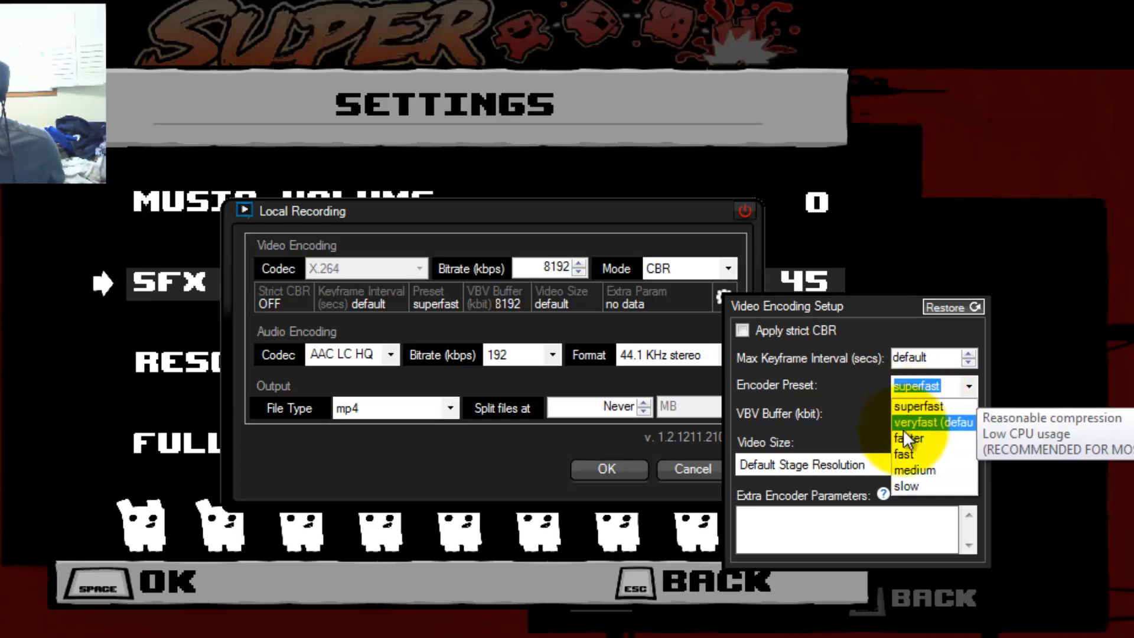
pyautogui.click(919, 385)
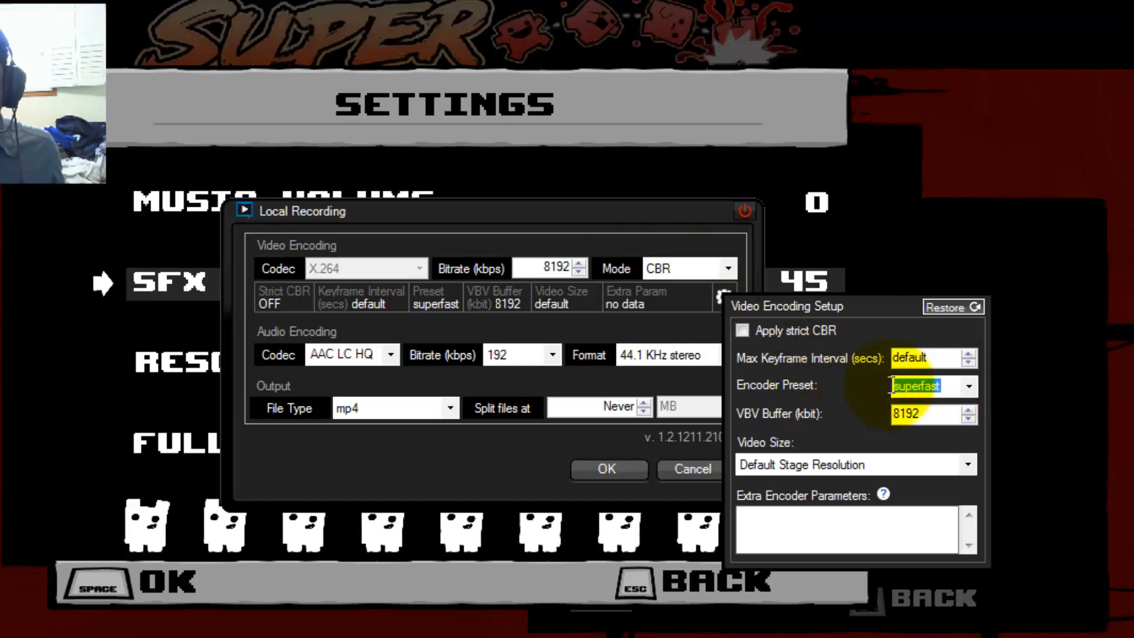
pyautogui.click(969, 385)
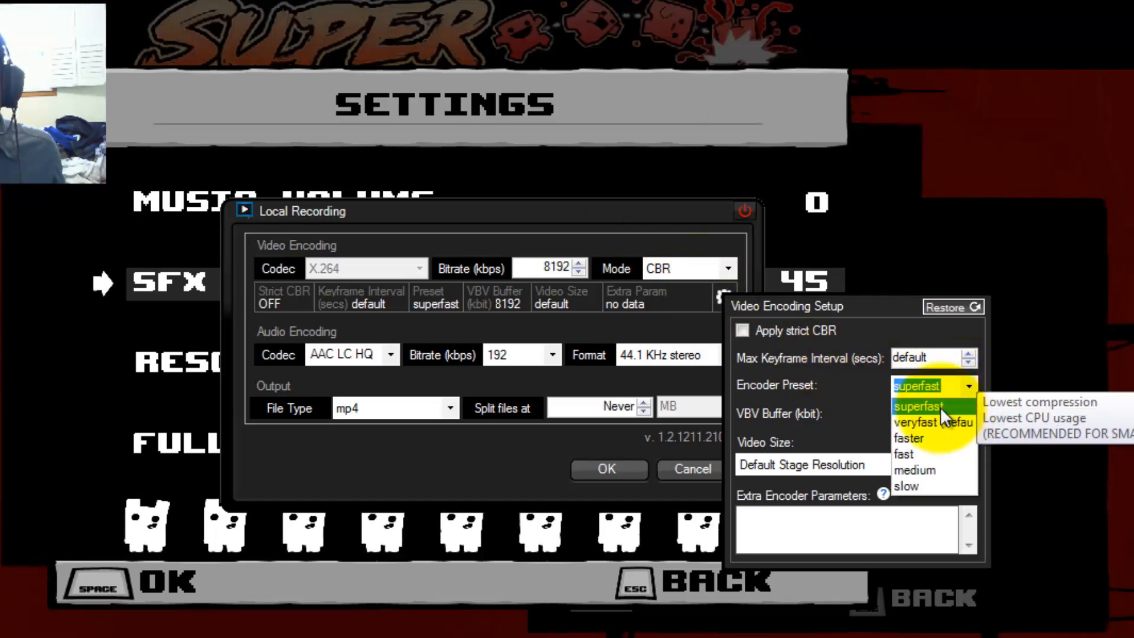
pyautogui.click(917, 405)
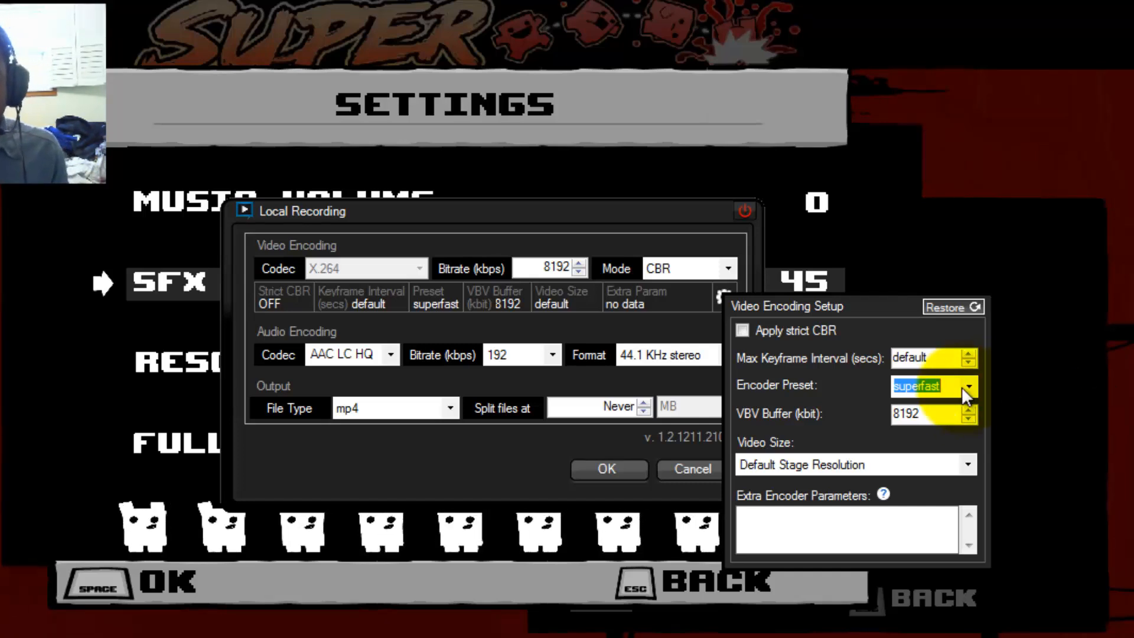
pyautogui.click(967, 385)
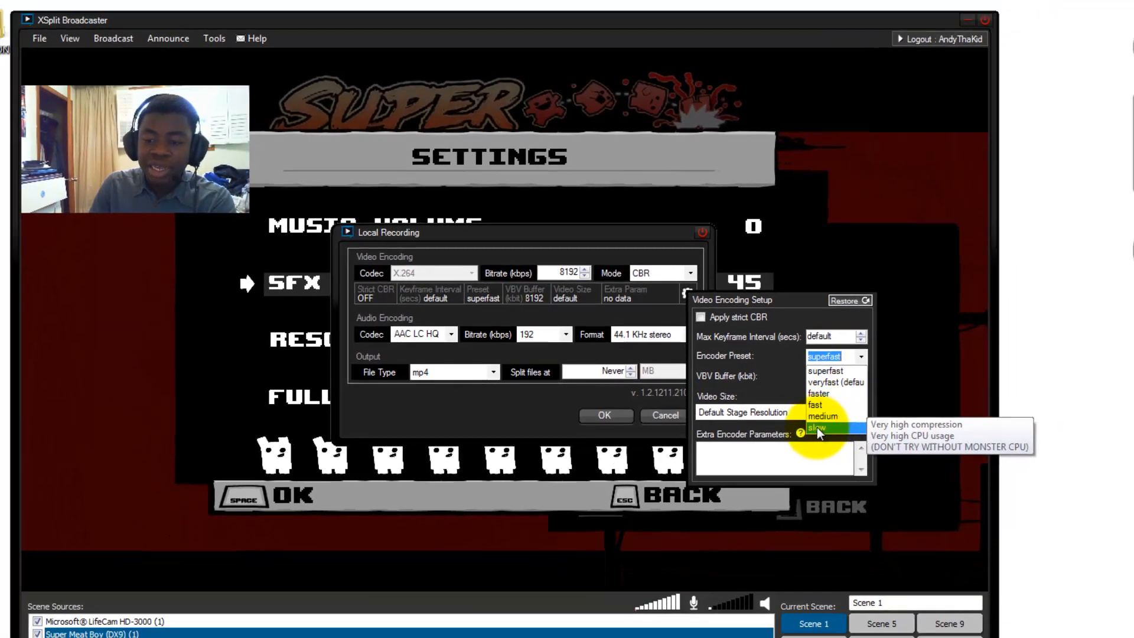
pyautogui.moveTo(820, 395)
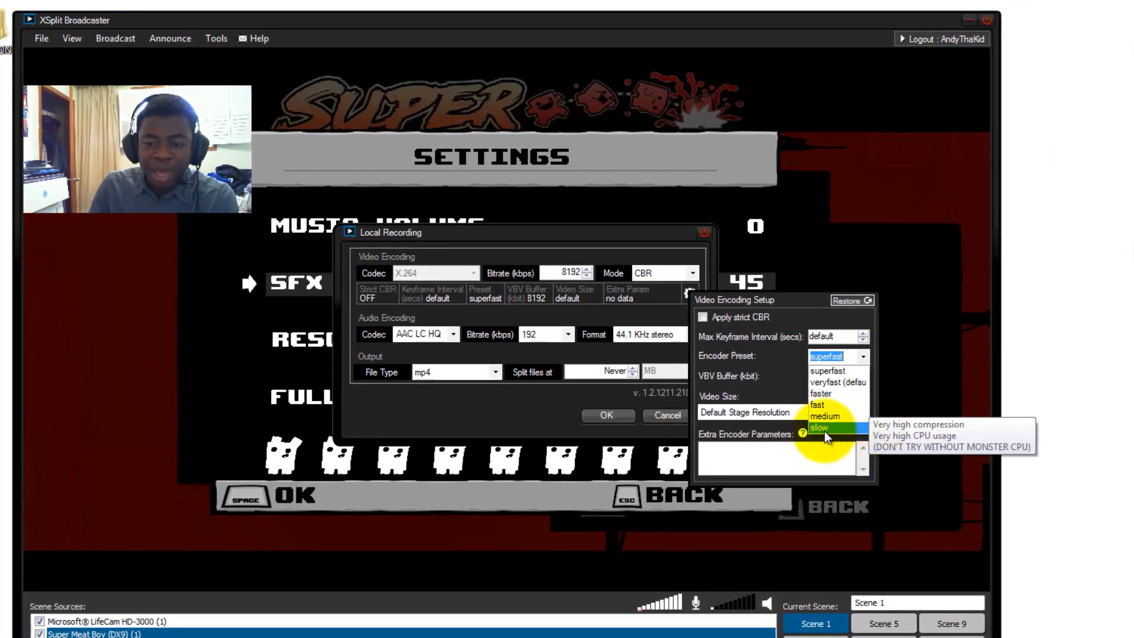
pyautogui.moveTo(826, 422)
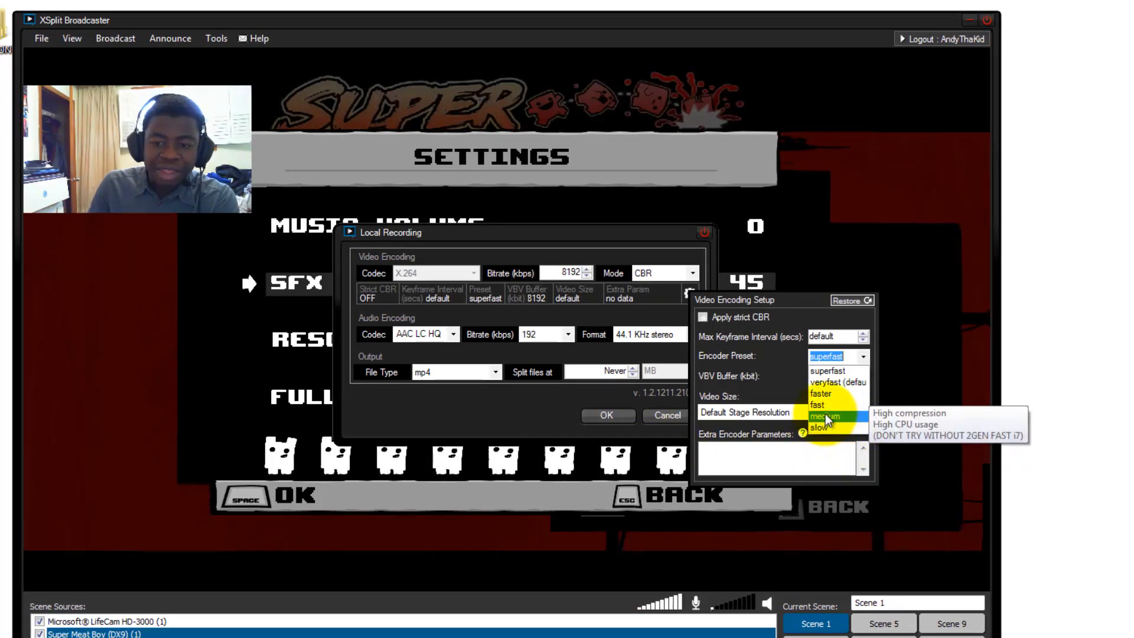
pyautogui.moveTo(832, 404)
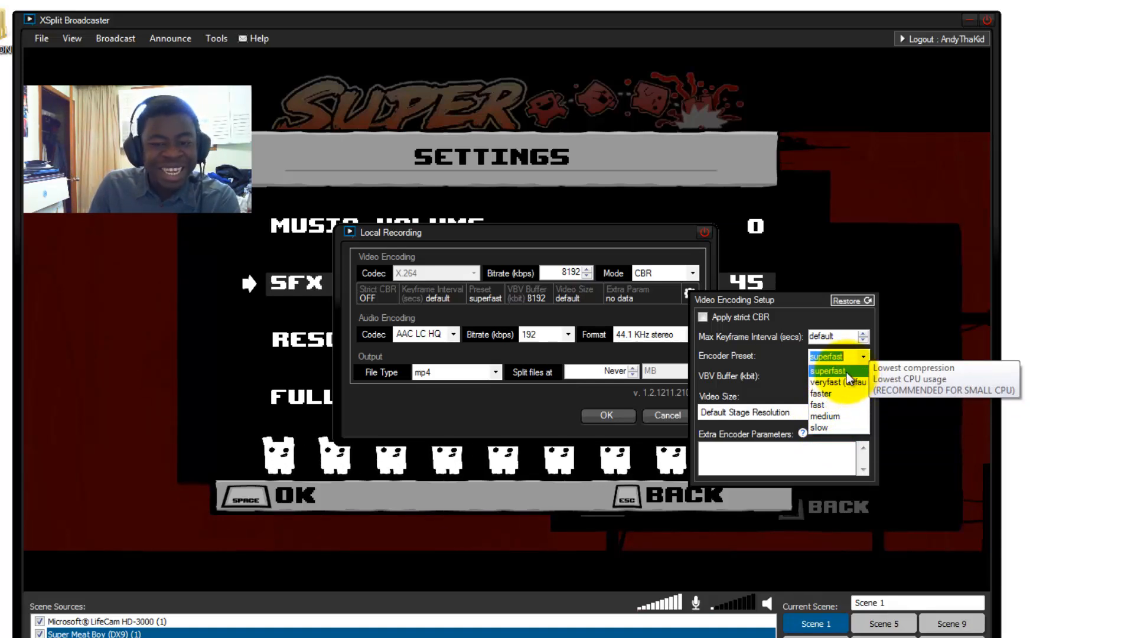
pyautogui.click(831, 355)
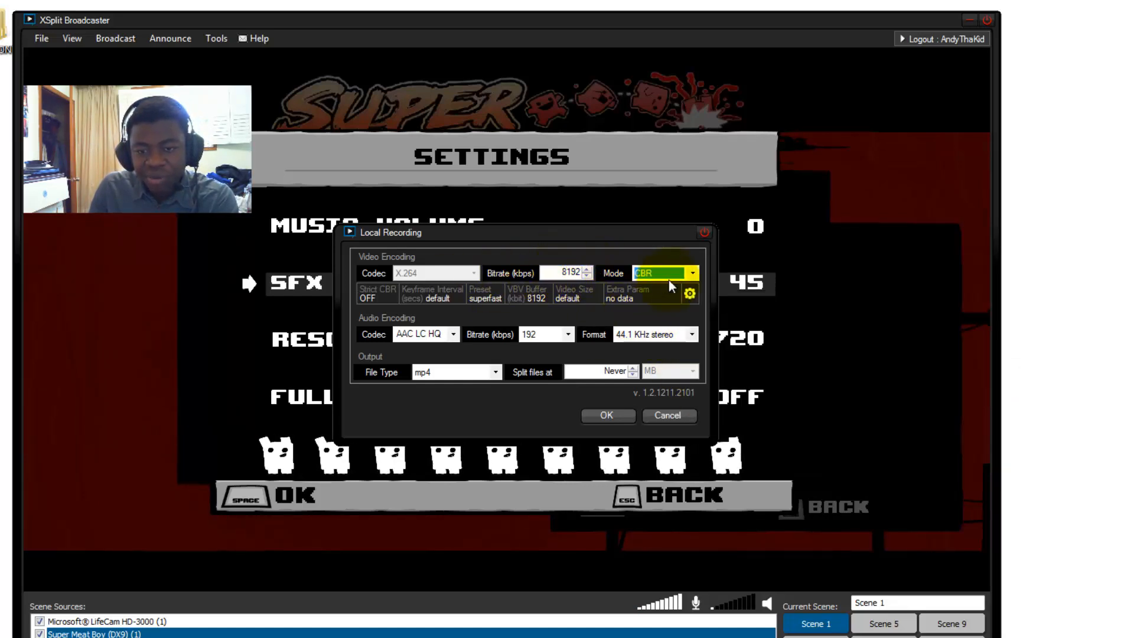
pyautogui.click(689, 293)
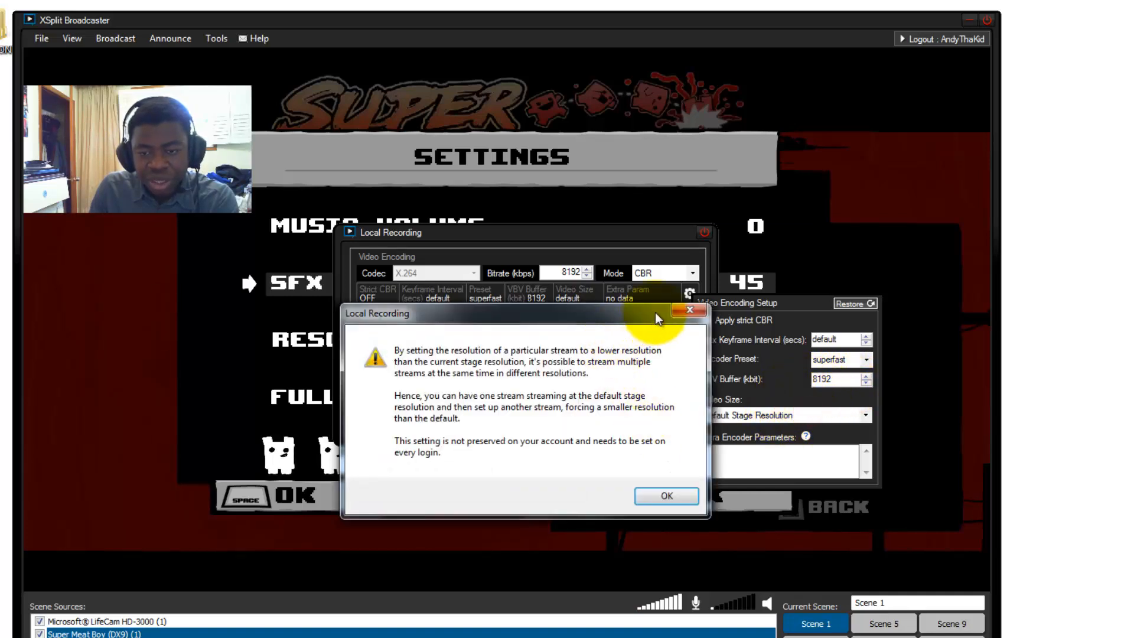
pyautogui.click(665, 494)
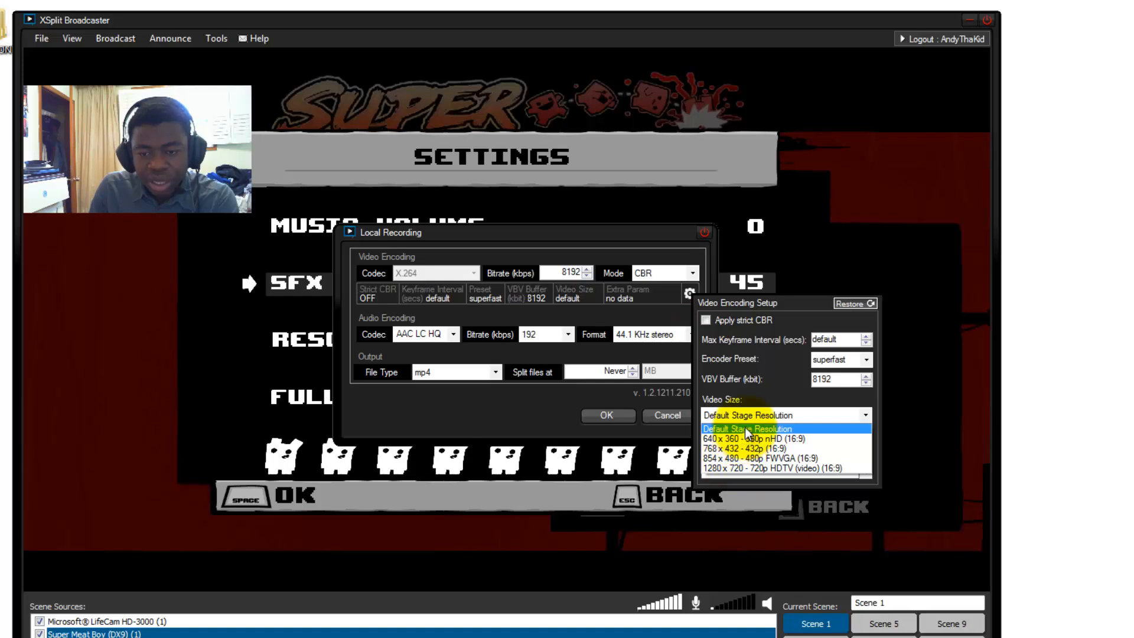
pyautogui.click(753, 415)
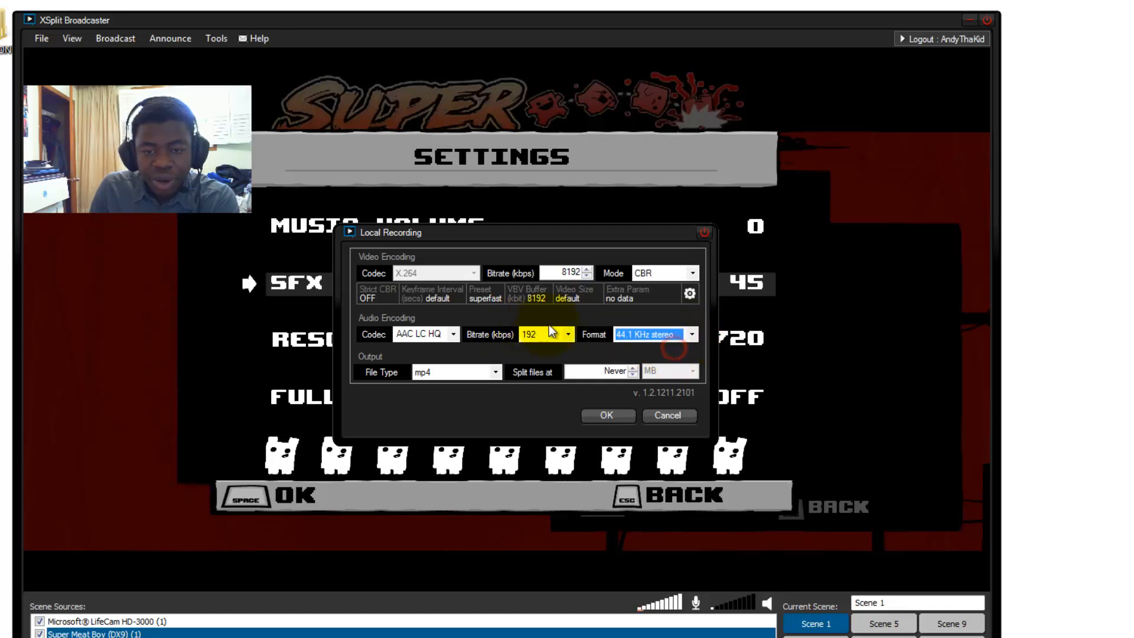
# Keep AAC audio, mp4 file type and file splitting at Never, then confirm with OK.
pyautogui.click(554, 335)
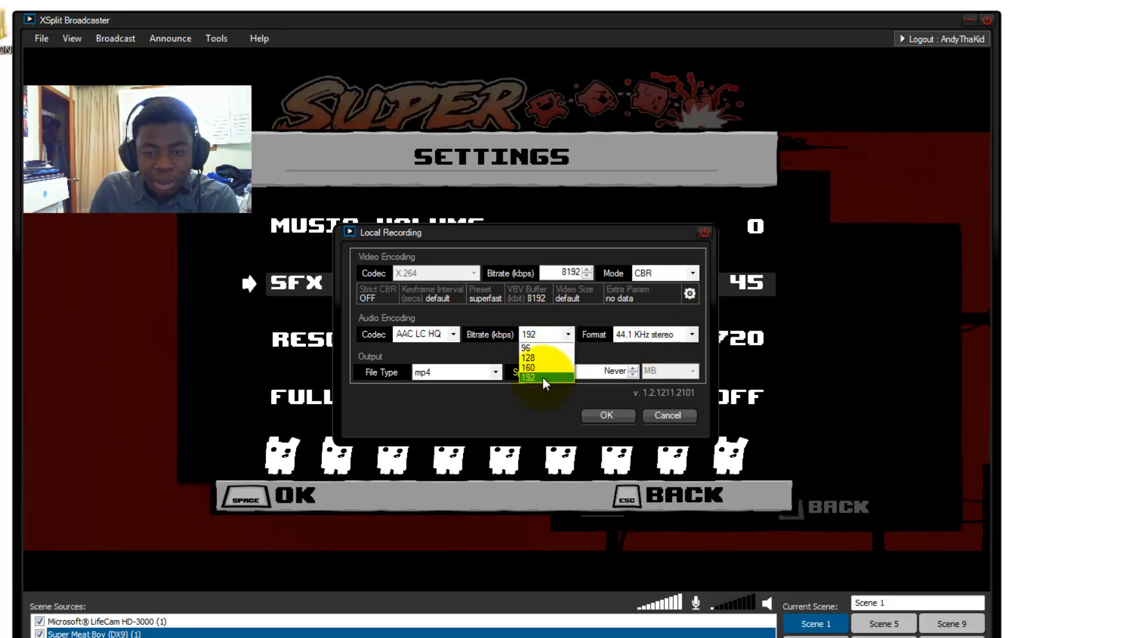
pyautogui.click(450, 335)
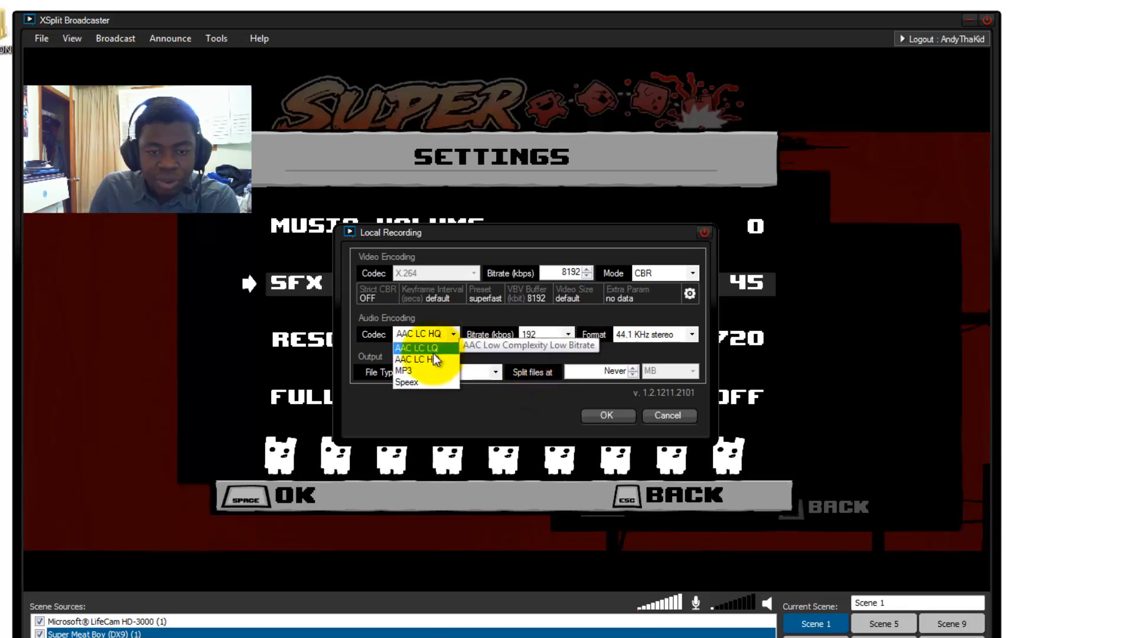
pyautogui.moveTo(445, 359)
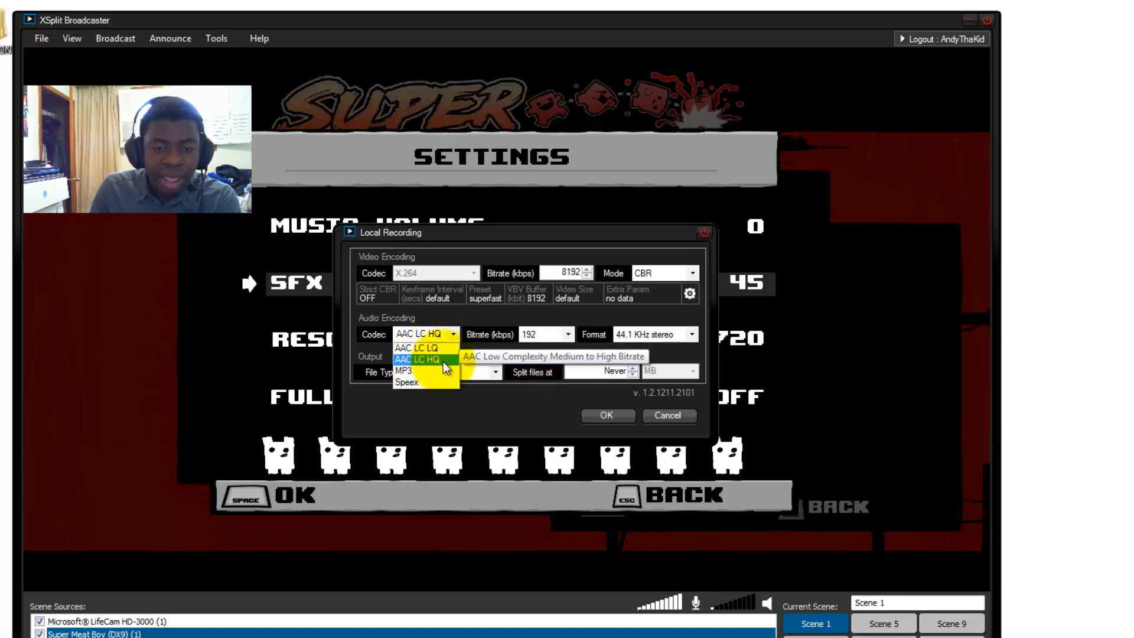
pyautogui.click(425, 359)
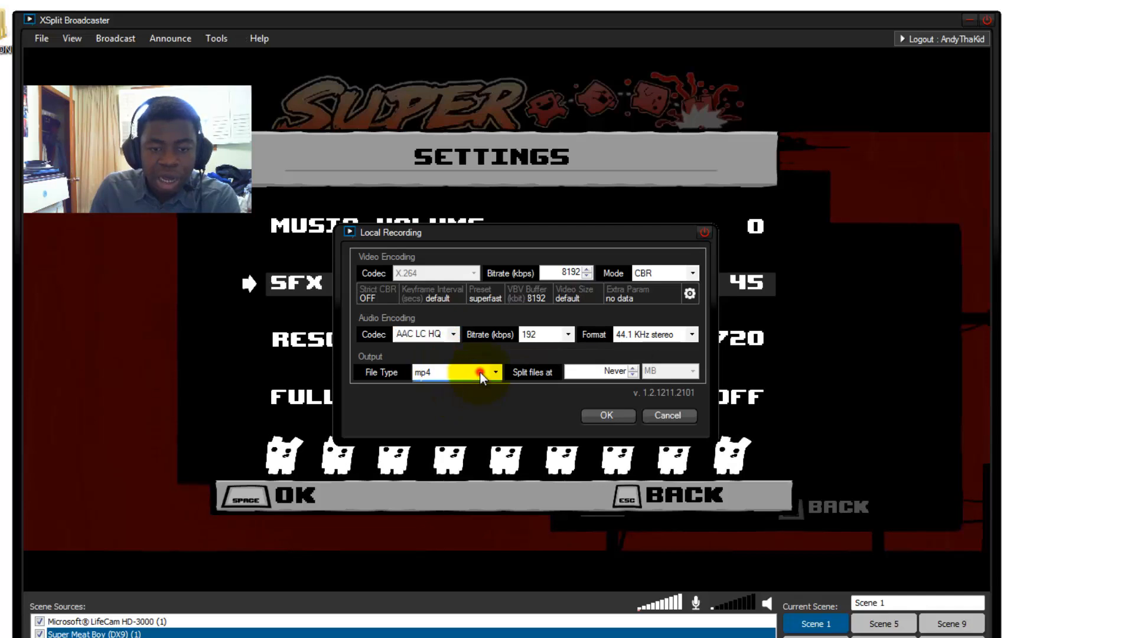
pyautogui.click(494, 372)
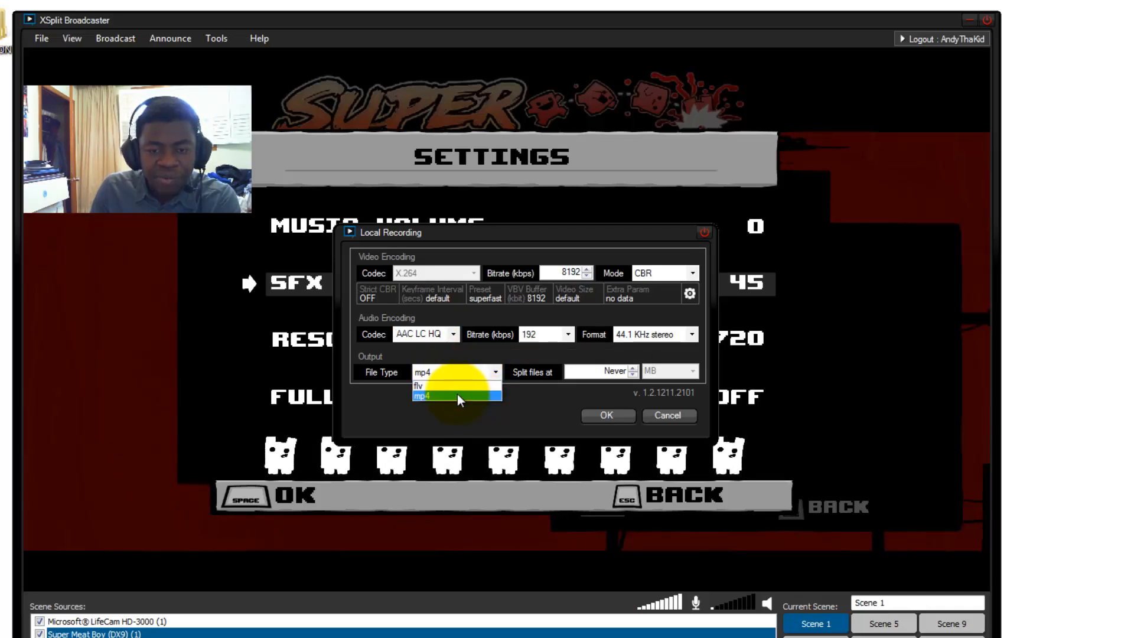
pyautogui.click(455, 395)
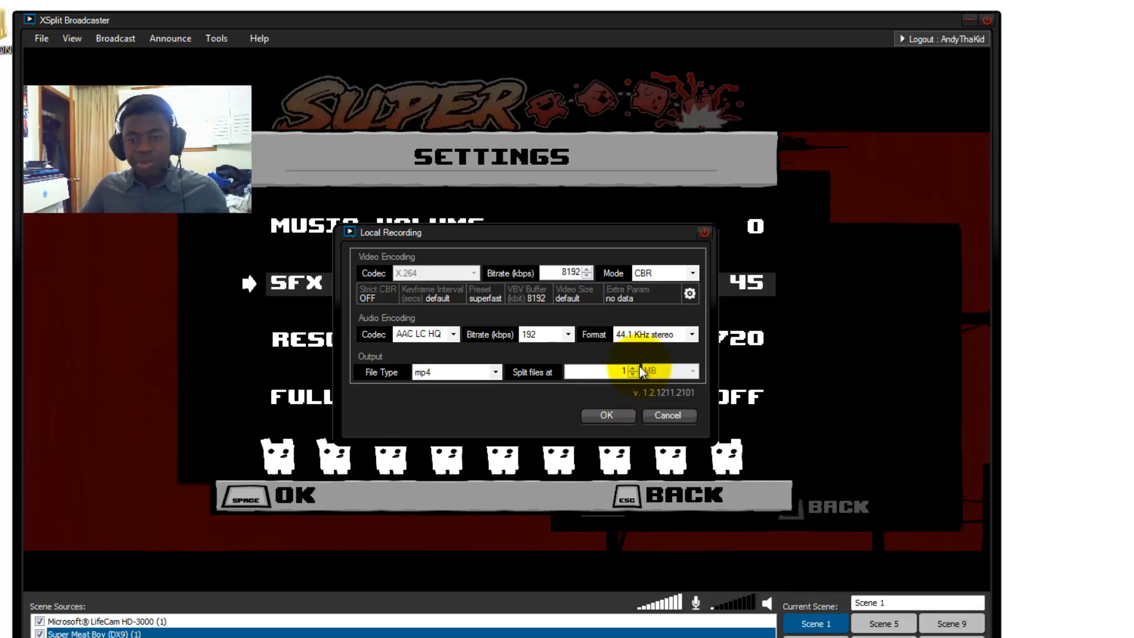
pyautogui.click(637, 376)
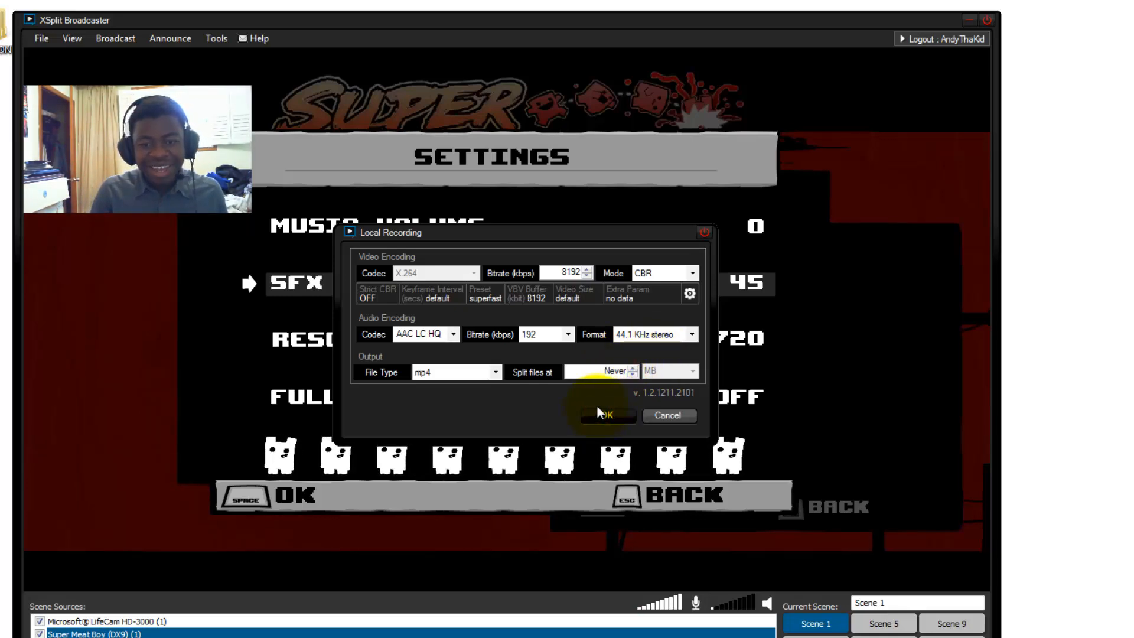
pyautogui.click(607, 416)
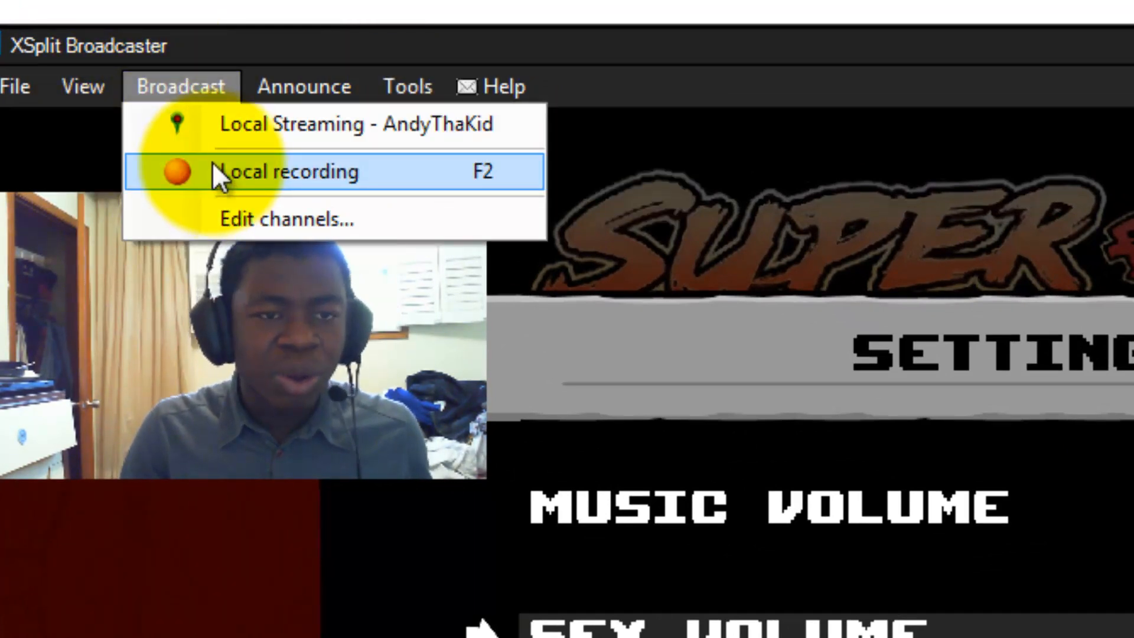
# In General settings' Hotkeys list, check that Start/stop Local recording is bound to F2.
pyautogui.click(406, 86)
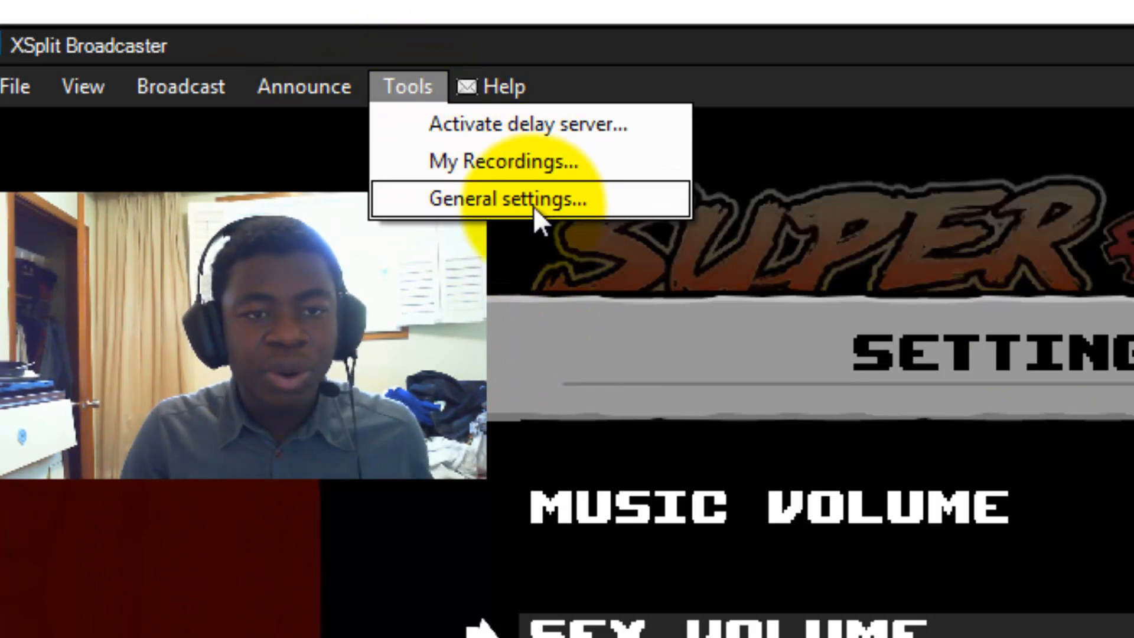
pyautogui.click(506, 197)
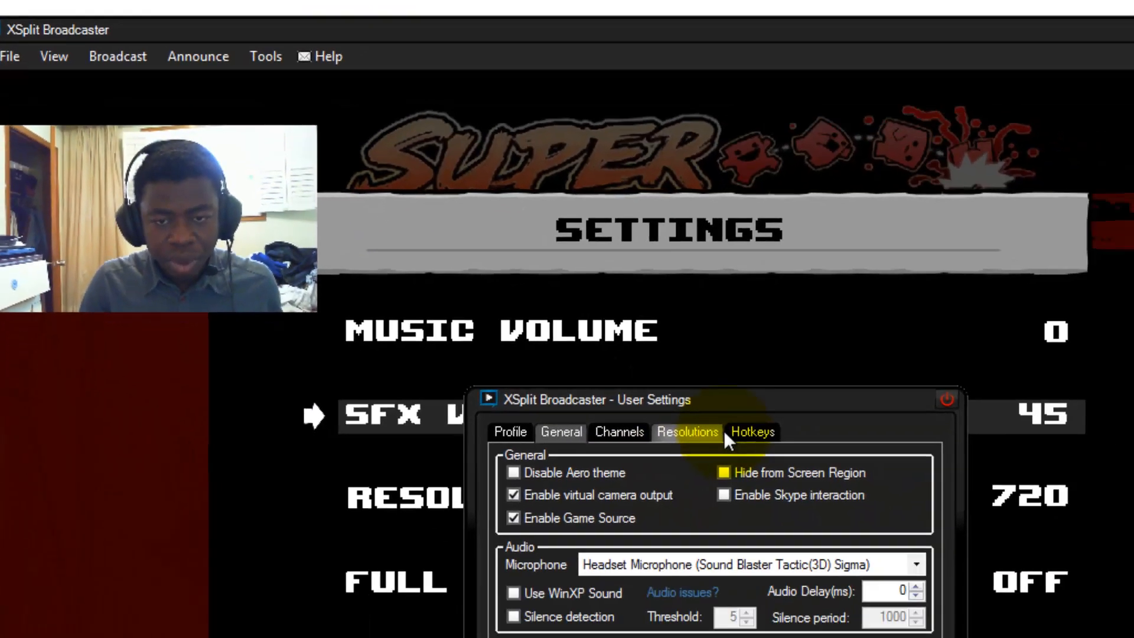
pyautogui.click(751, 432)
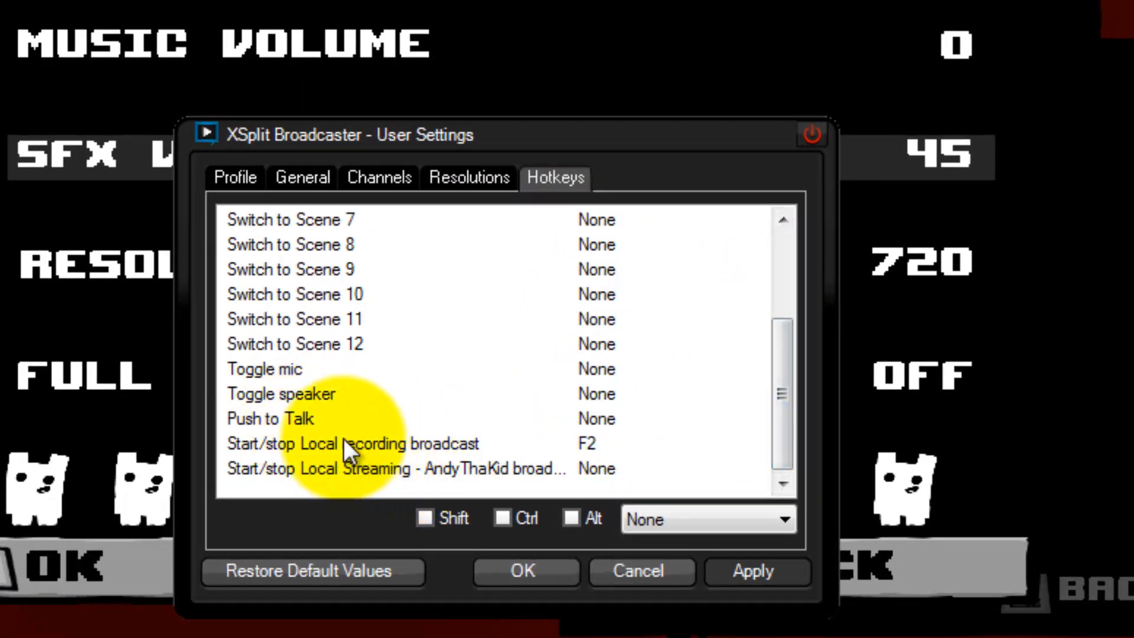
pyautogui.click(354, 443)
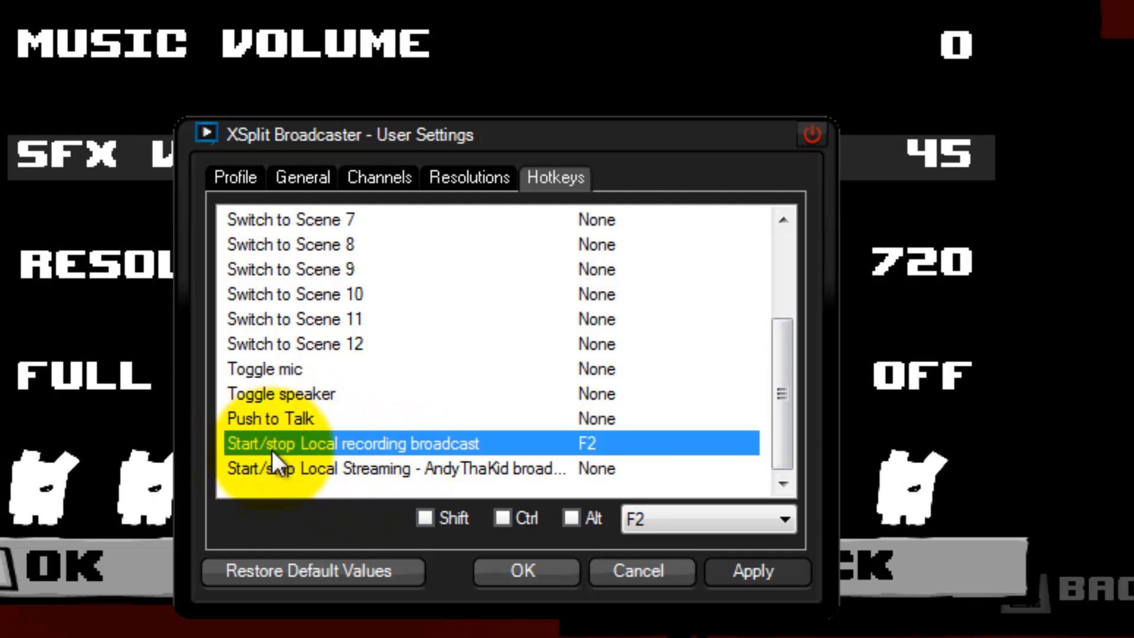
pyautogui.moveTo(517, 459)
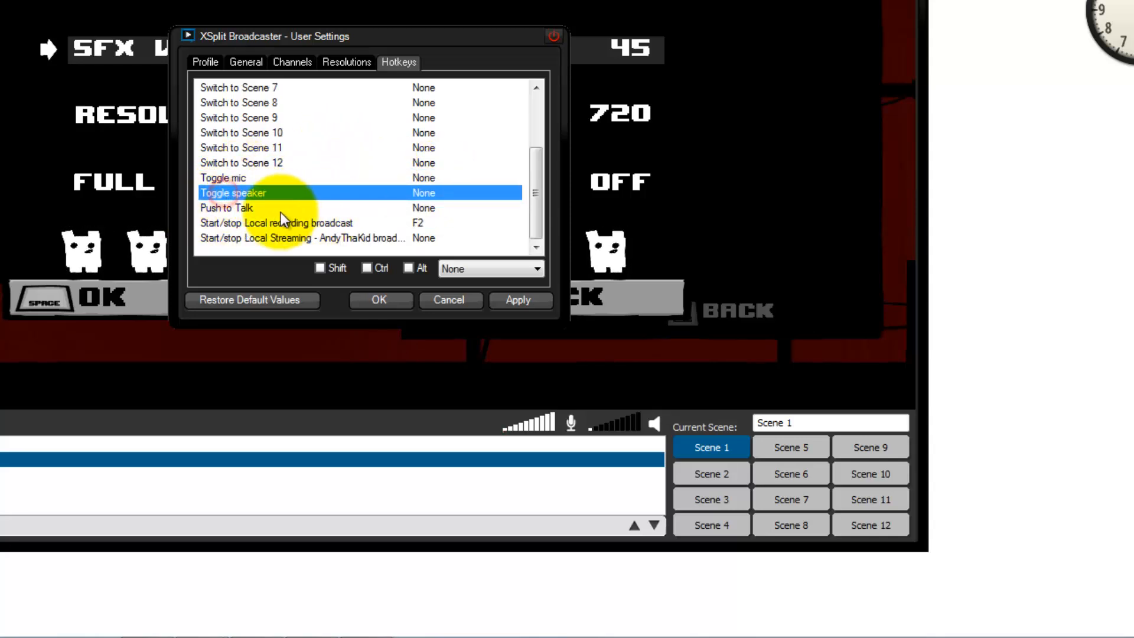
pyautogui.click(227, 208)
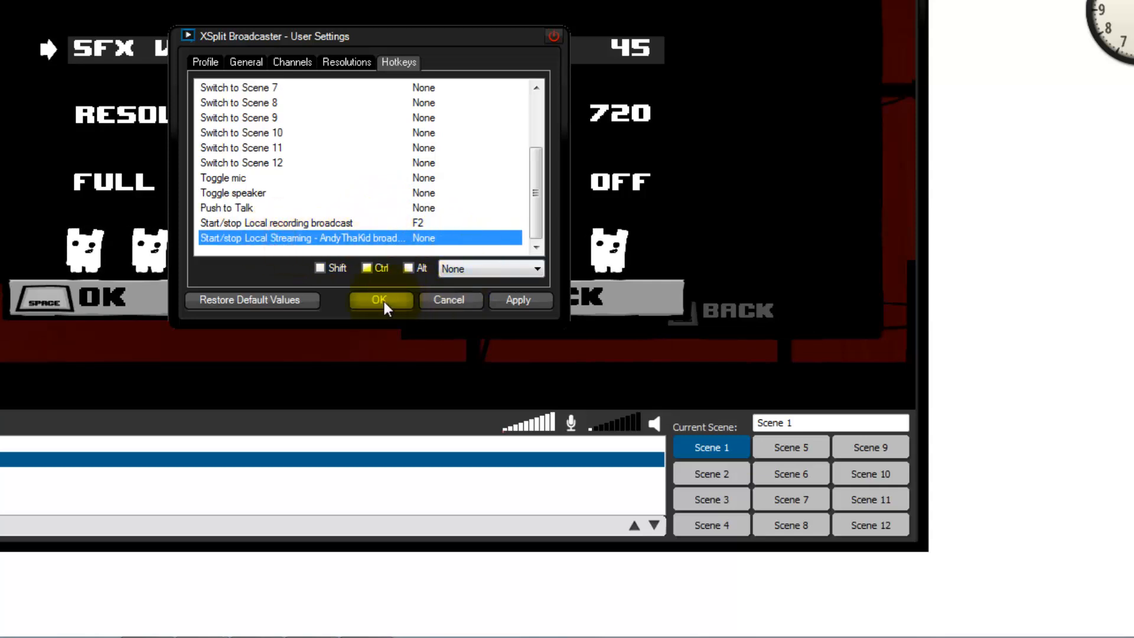
# Look through the Resolutions checklist, where 640×360 360p nHD is ticked.
pyautogui.click(346, 61)
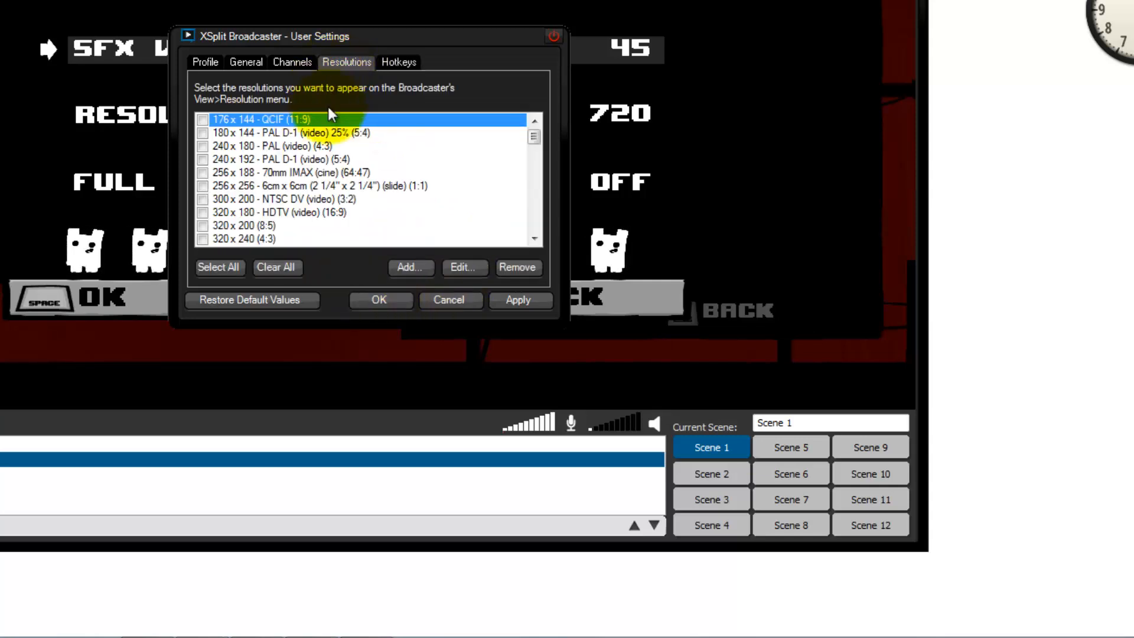
pyautogui.scroll(-3)
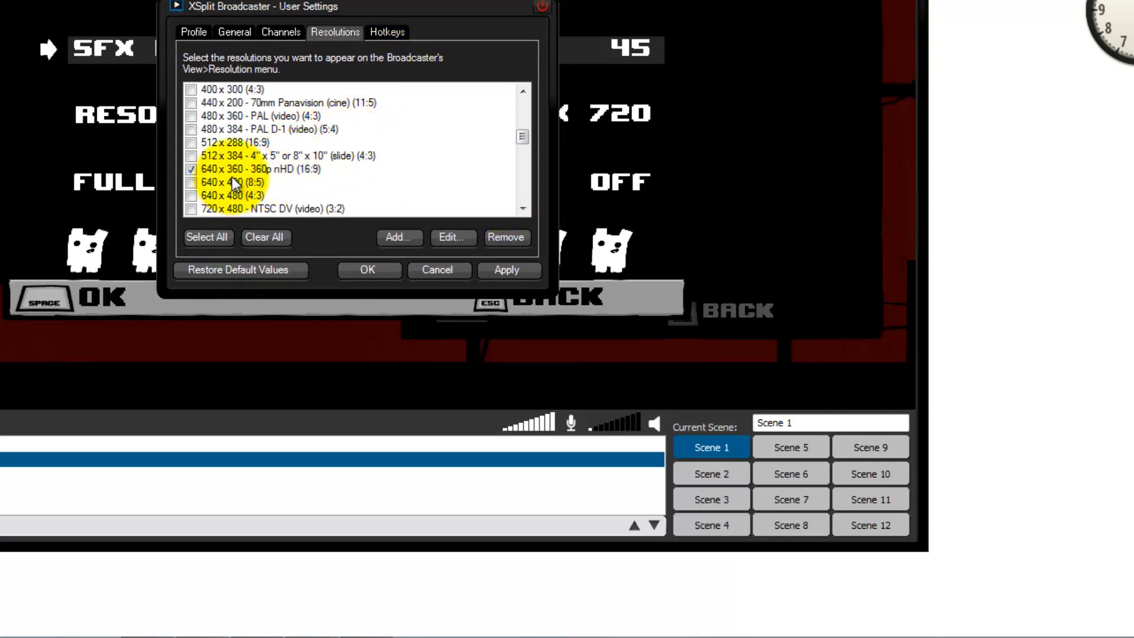
pyautogui.scroll(-3)
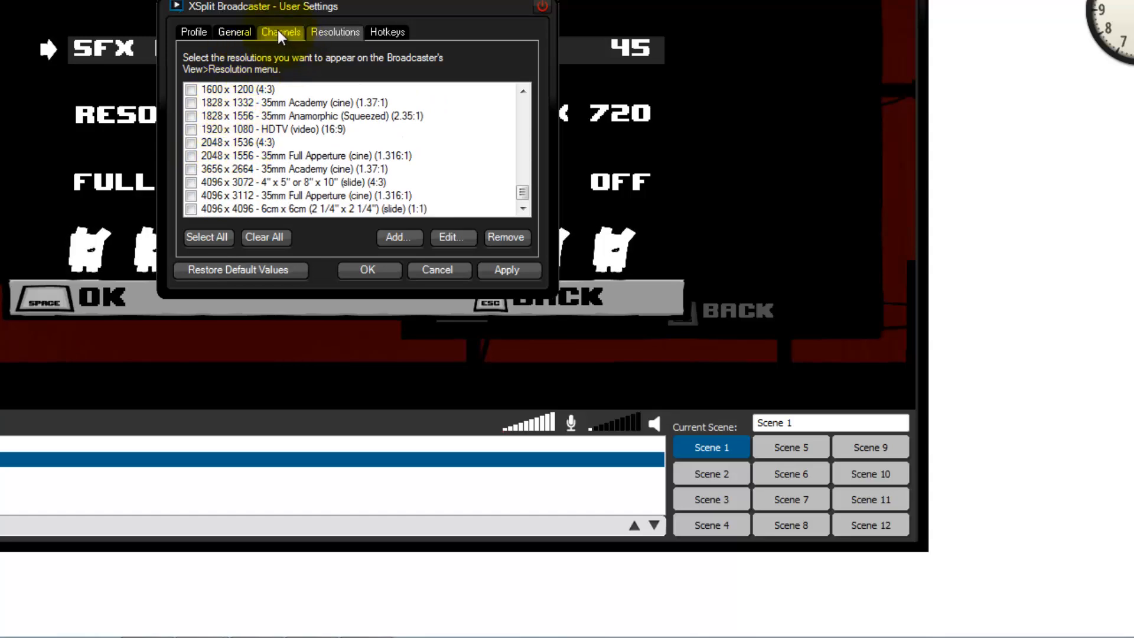
# Tick Disable Aero theme on the General page and apply it.
pyautogui.click(233, 32)
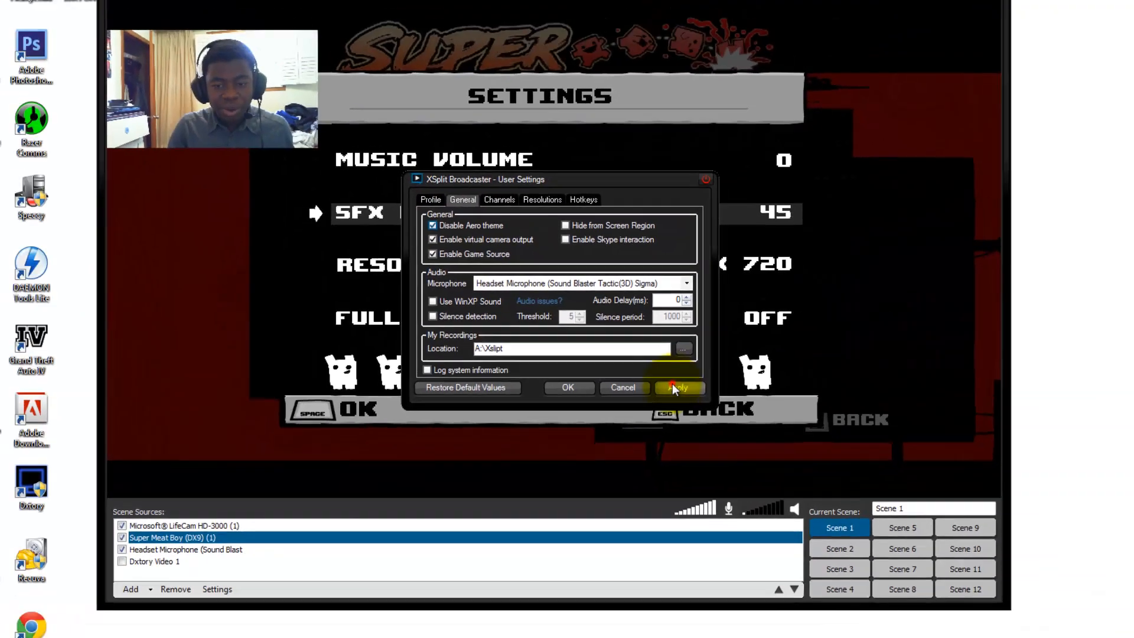
pyautogui.click(676, 387)
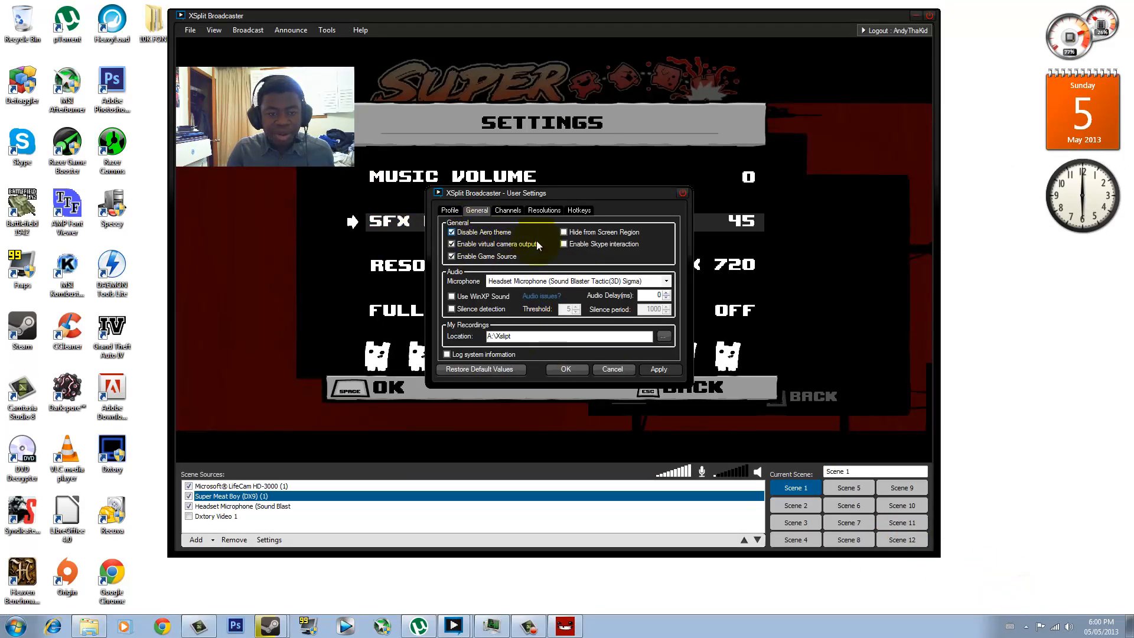
pyautogui.rightClick(495, 607)
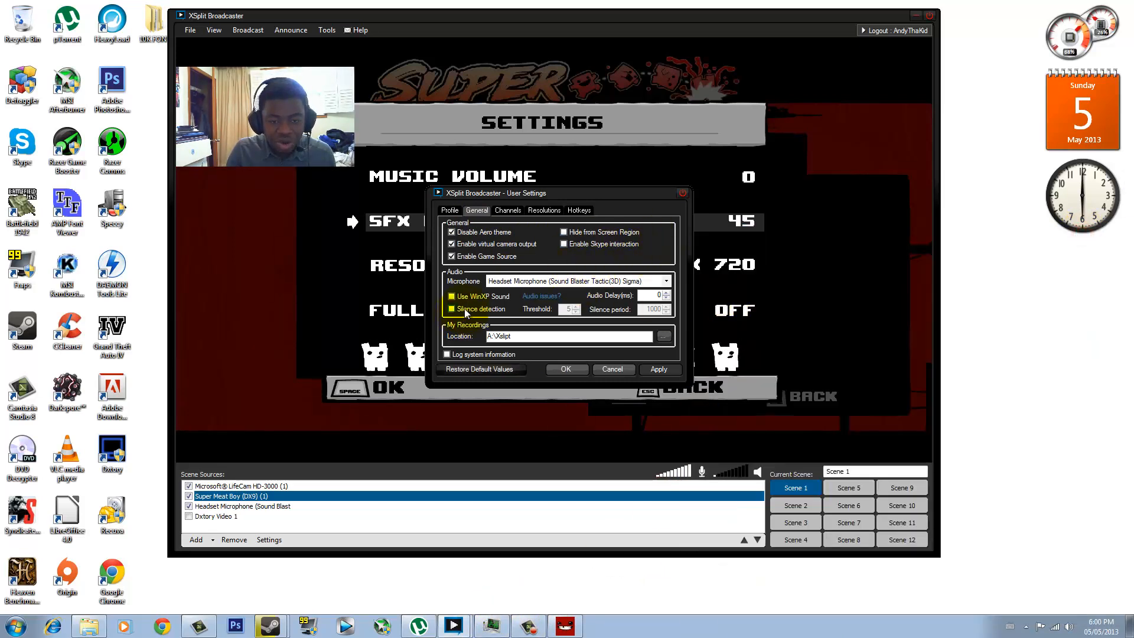
# Flip between the Profile and Channels pages, ending on the Channels list.
pyautogui.click(449, 210)
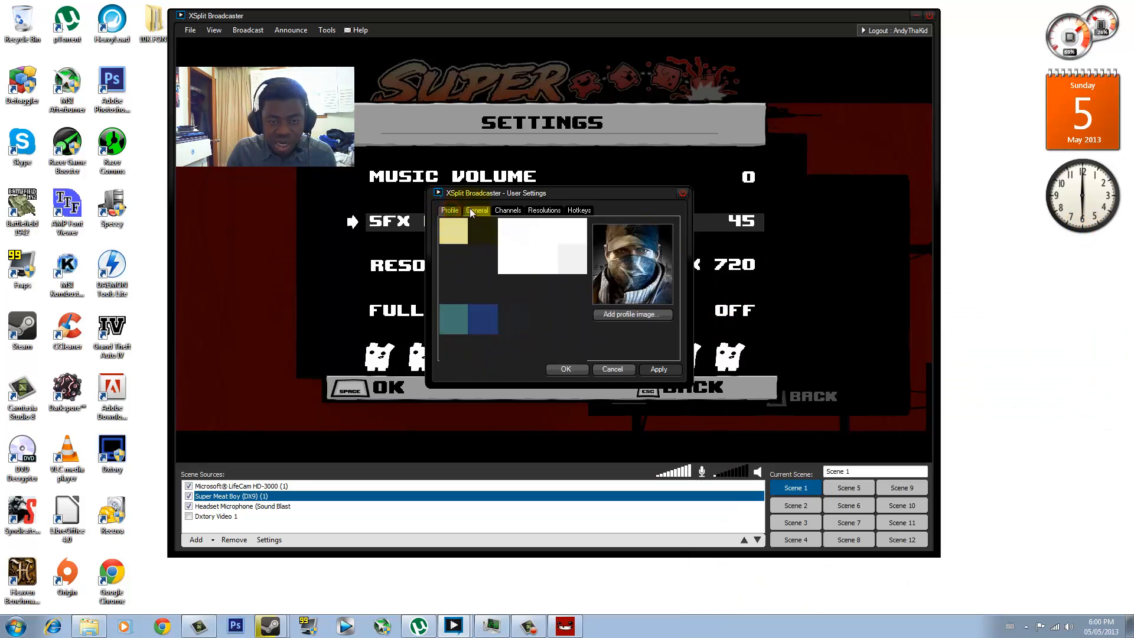
pyautogui.click(508, 211)
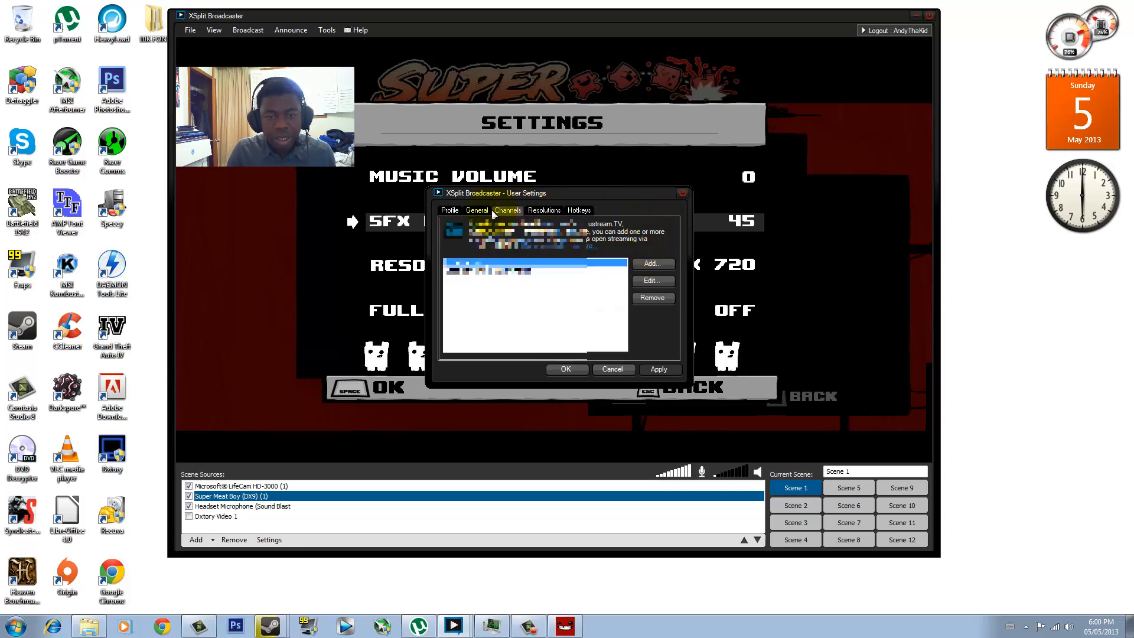
pyautogui.click(449, 210)
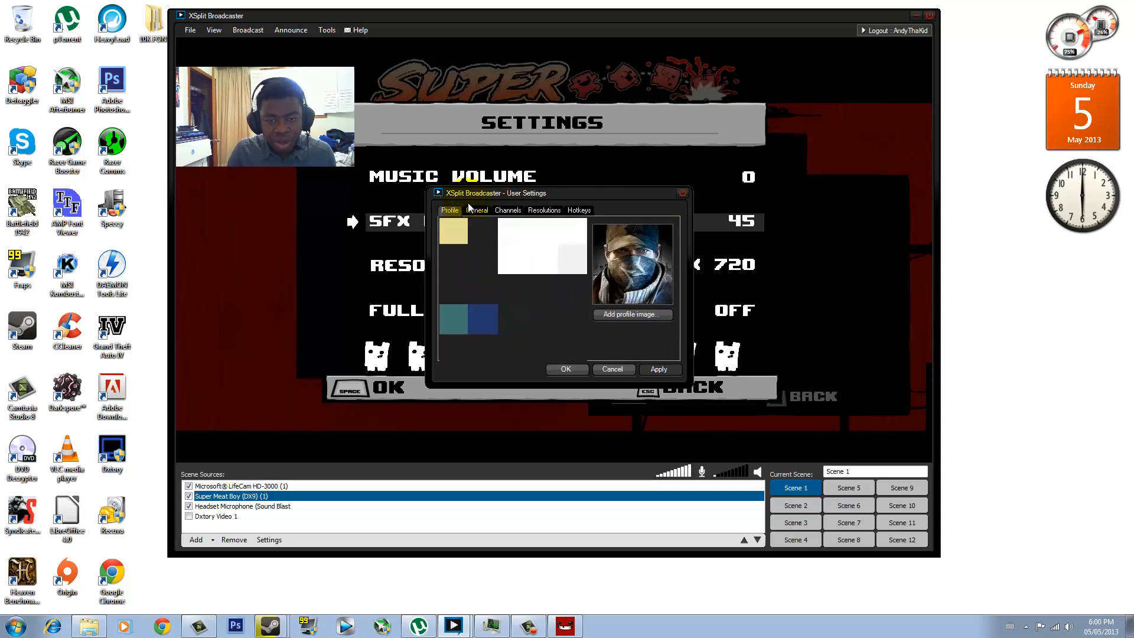
pyautogui.click(476, 210)
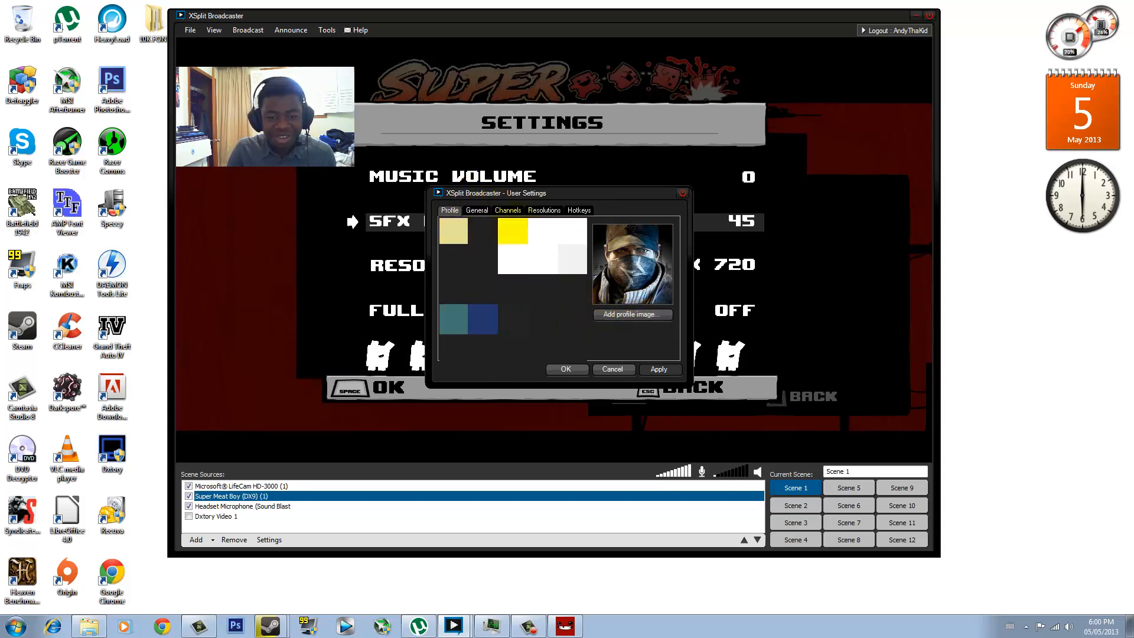
pyautogui.click(476, 210)
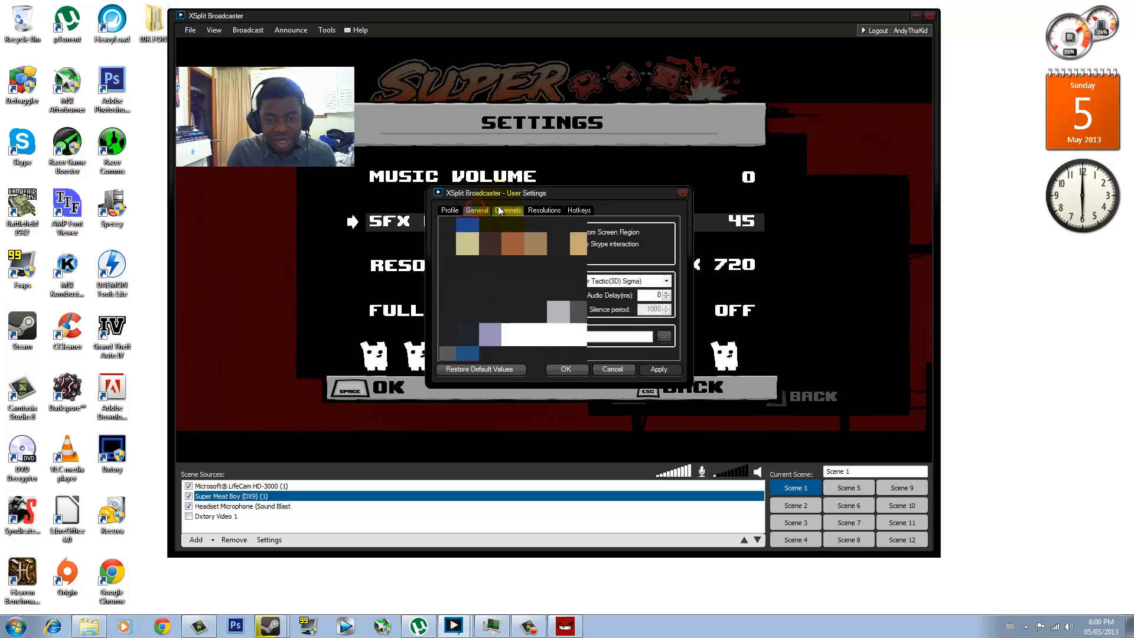
pyautogui.click(508, 210)
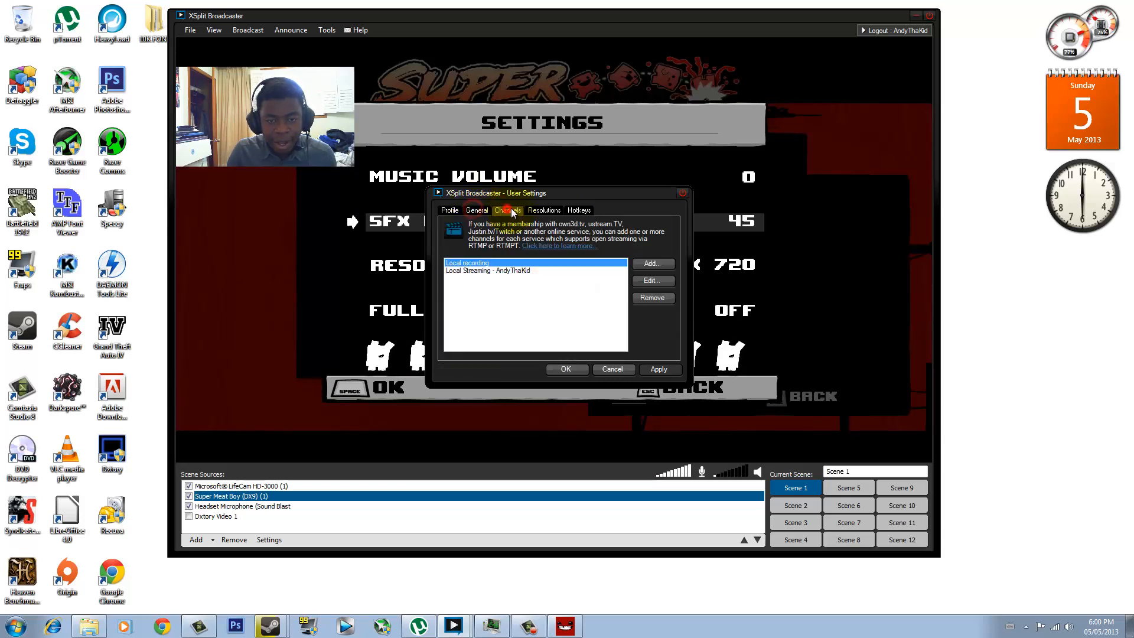
pyautogui.click(680, 193)
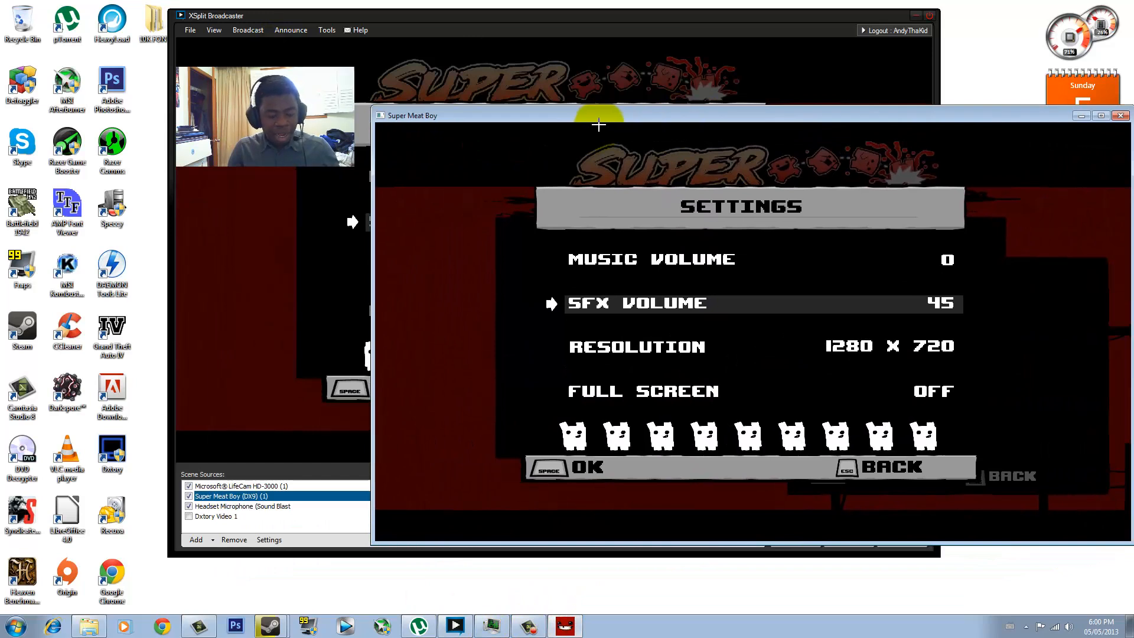
# Start local recording with F2 on the Super Meat Boy window and back out of its settings.
pyautogui.press('f2')
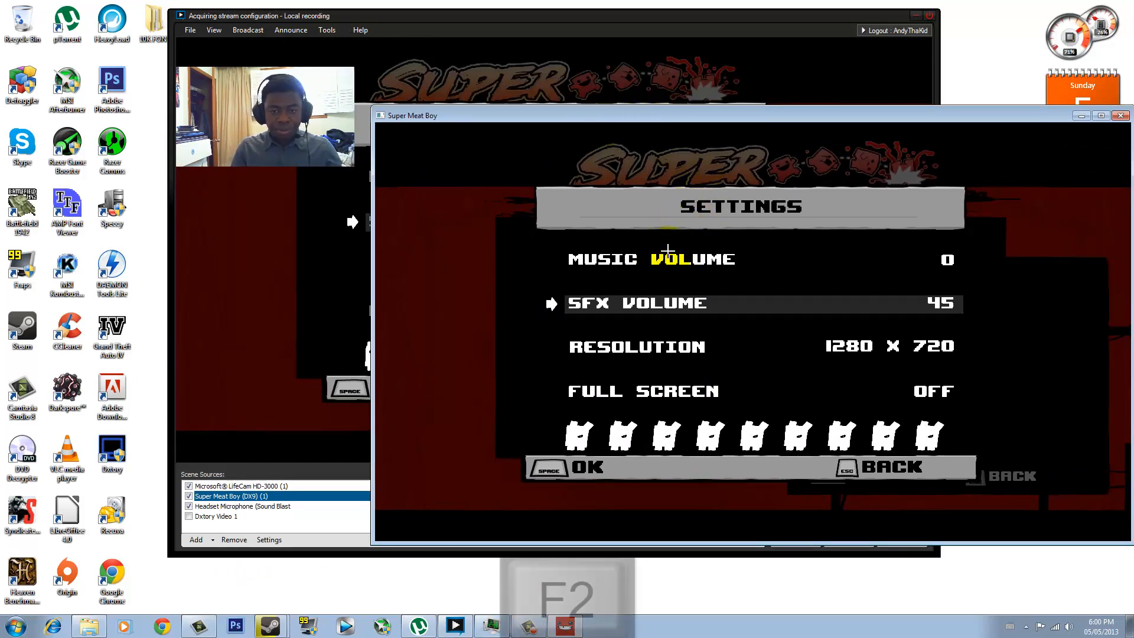
pyautogui.click(246, 30)
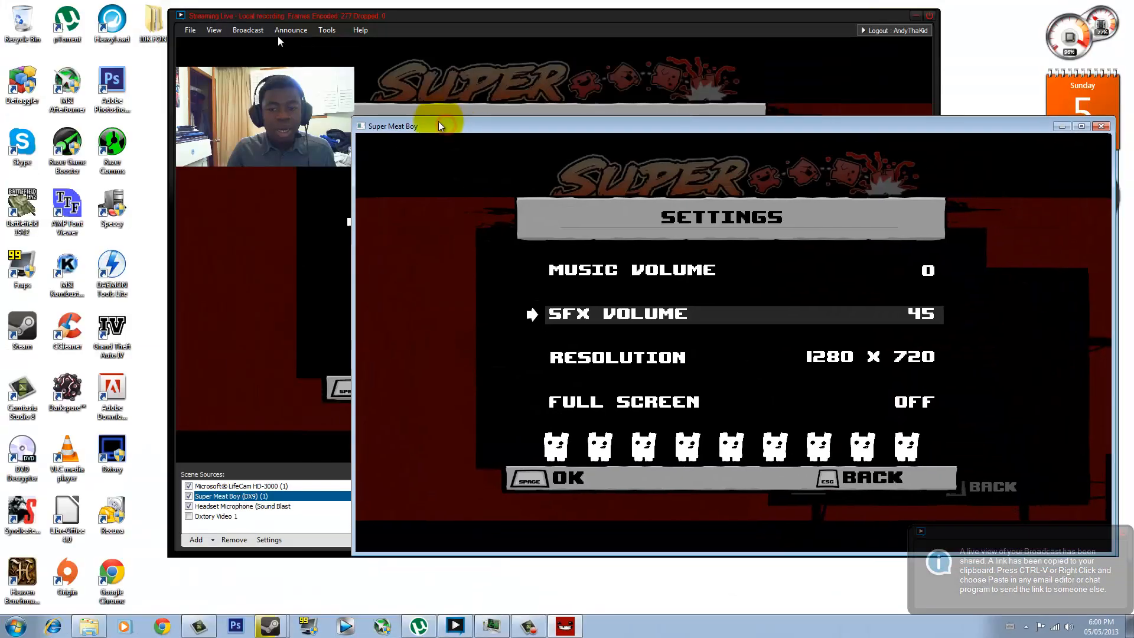
pyautogui.moveTo(439, 127); pyautogui.dragTo(472, 118)
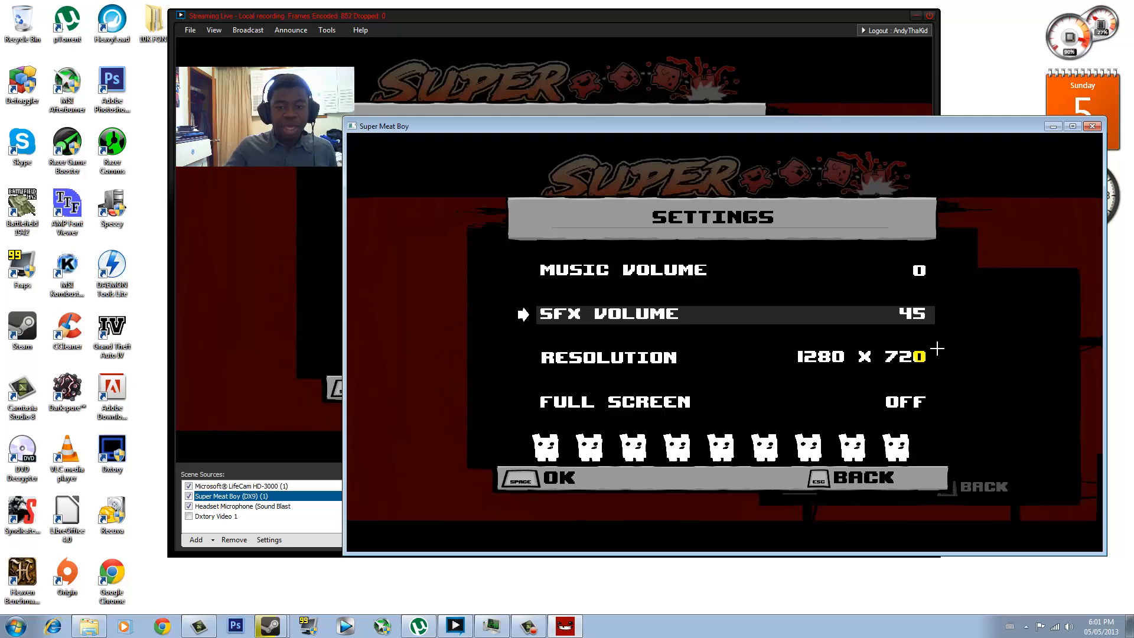
pyautogui.press('Escape')
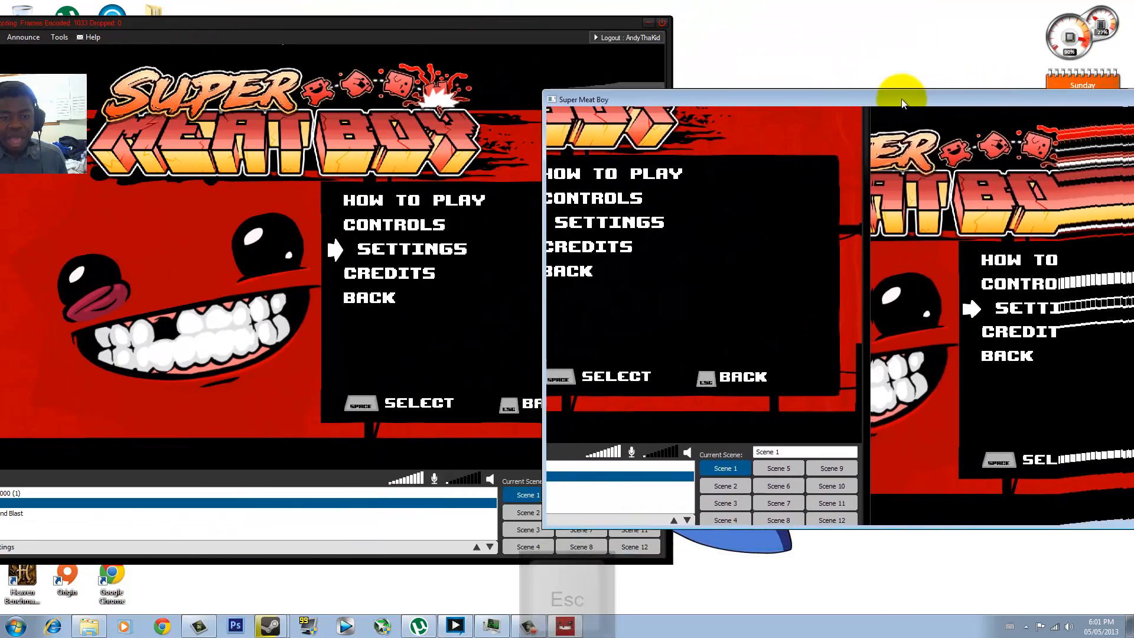
# Return to the main menu, start a Forest level and make Meat Boy jump while recording.
pyautogui.press('up')
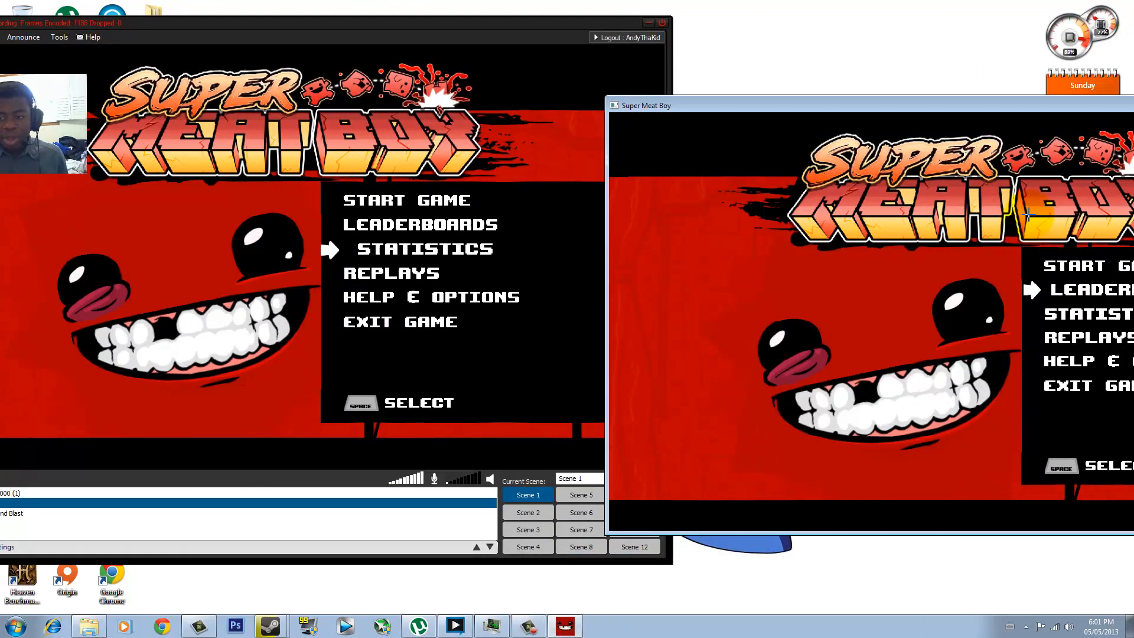
pyautogui.press('space')
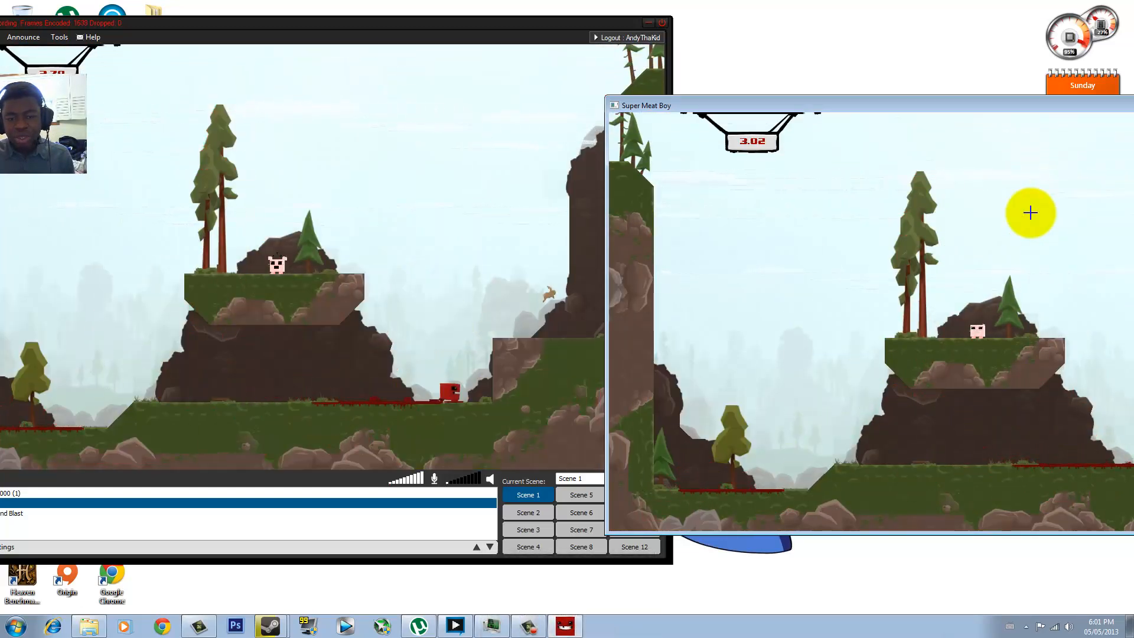
pyautogui.press('space')
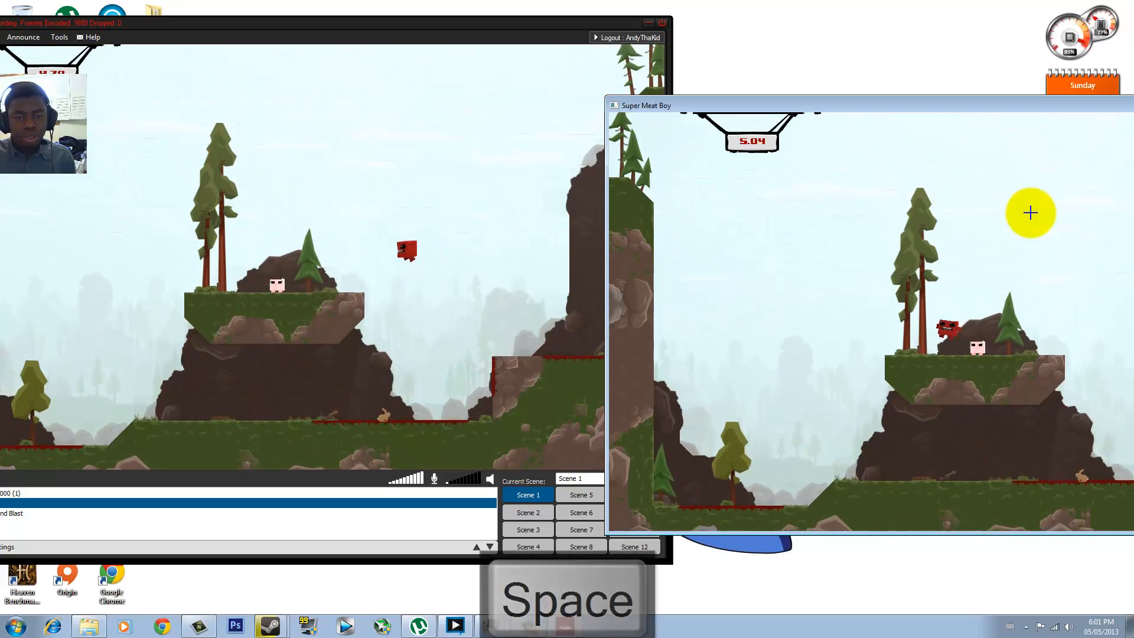